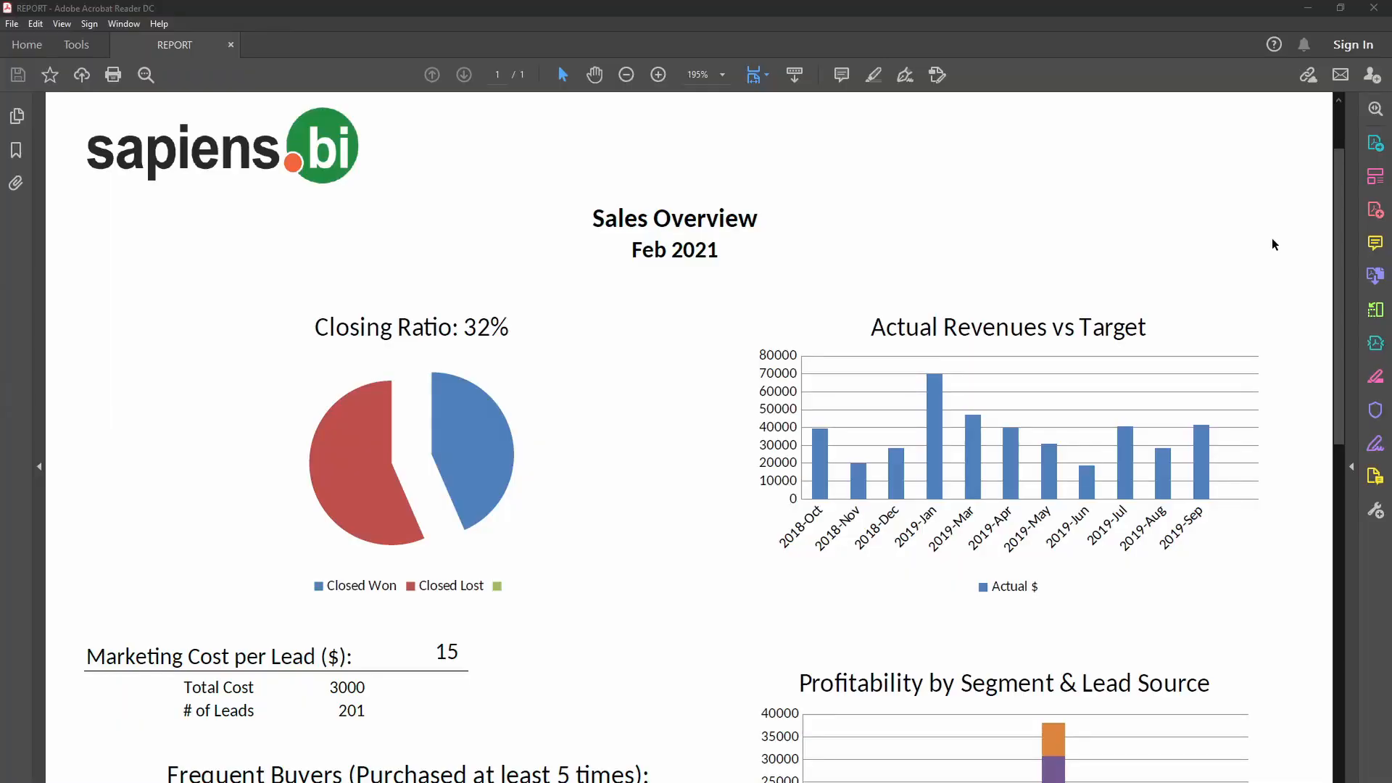
# Add a second report slot in the Templates settings and choose Win Rate via the 'win' search.
pyautogui.scroll(-3)
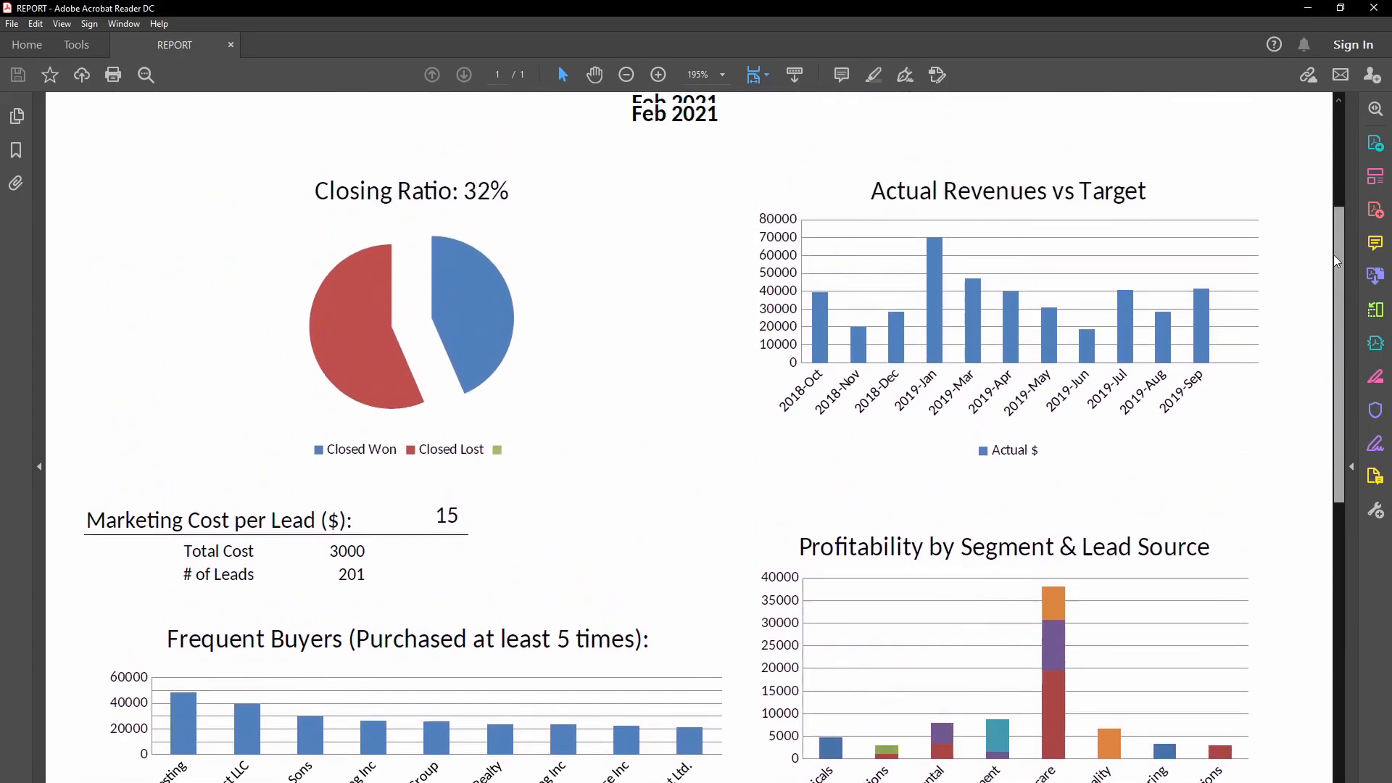
pyautogui.scroll(3)
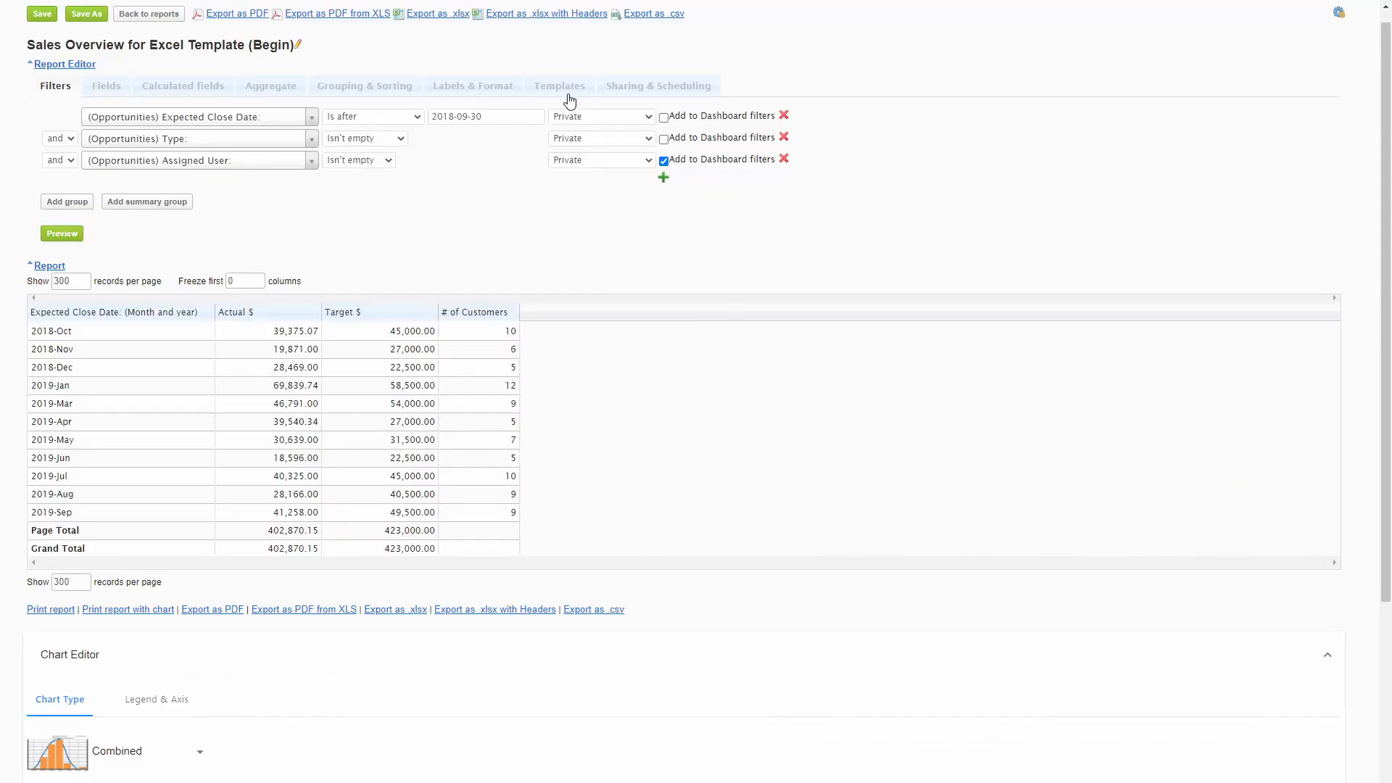
pyautogui.click(560, 85)
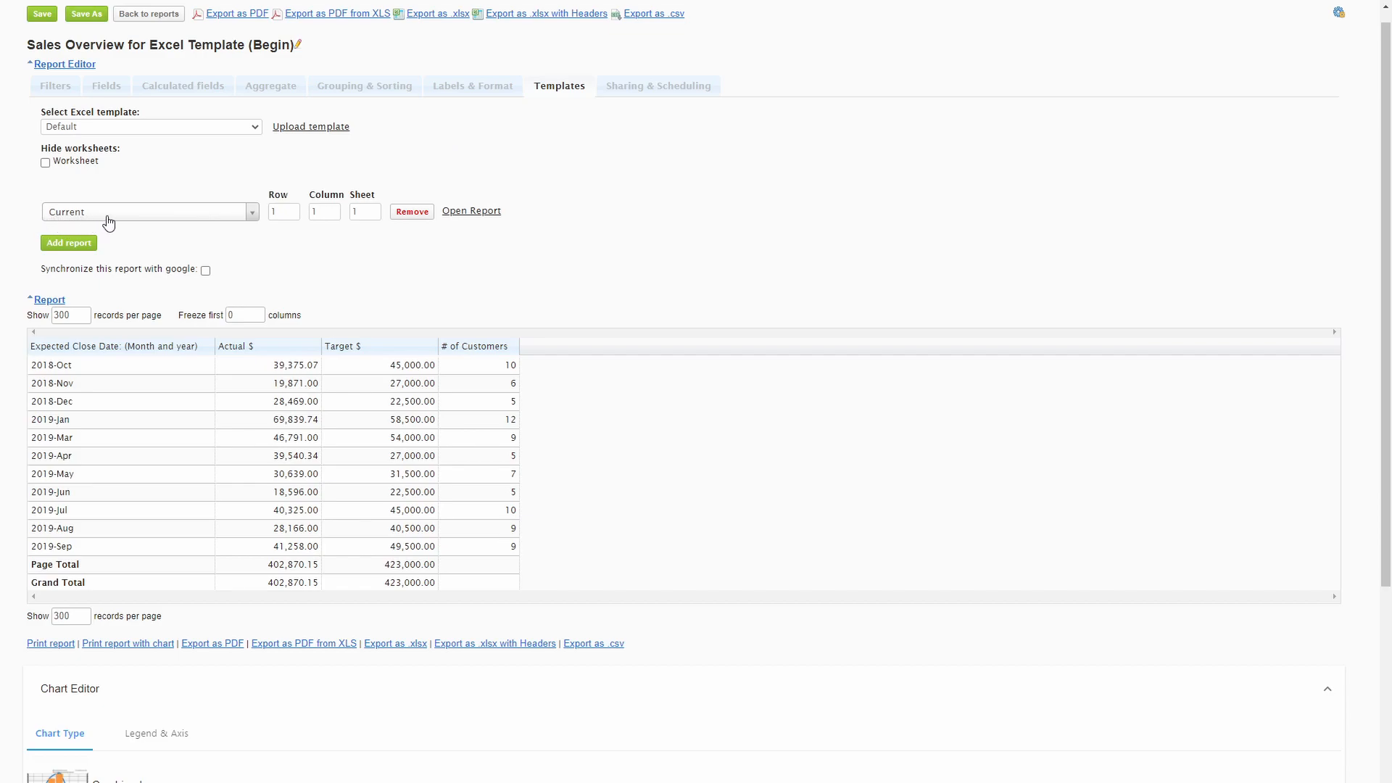
pyautogui.moveTo(196, 458)
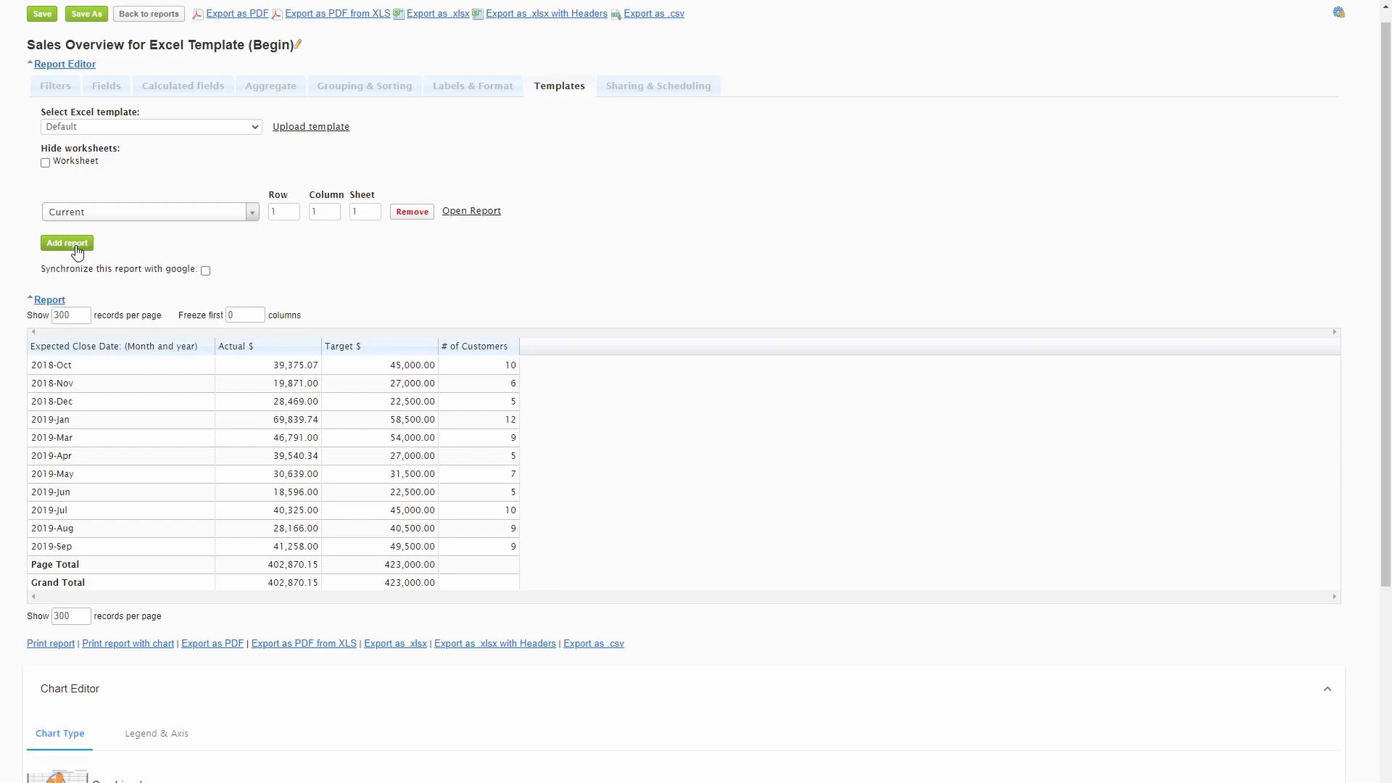
pyautogui.click(67, 242)
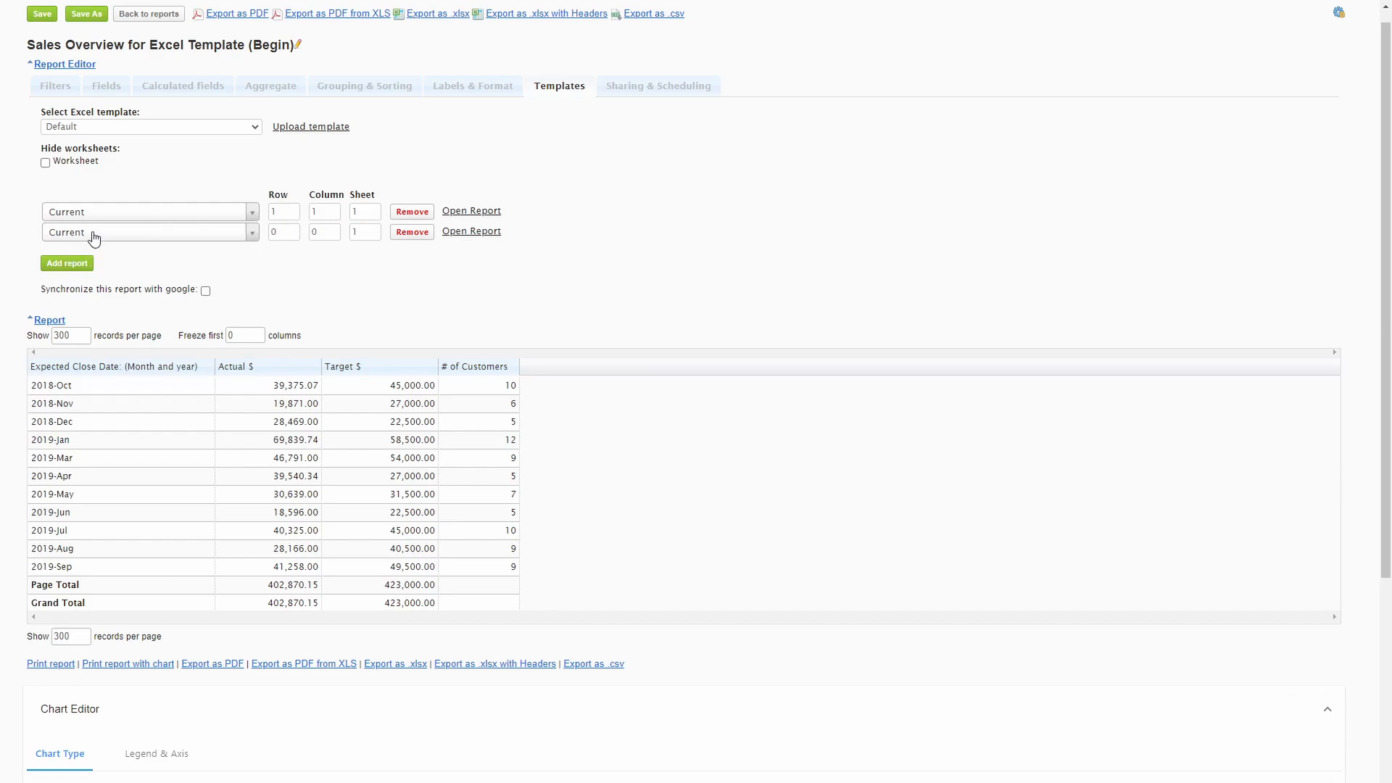
pyautogui.write('win')
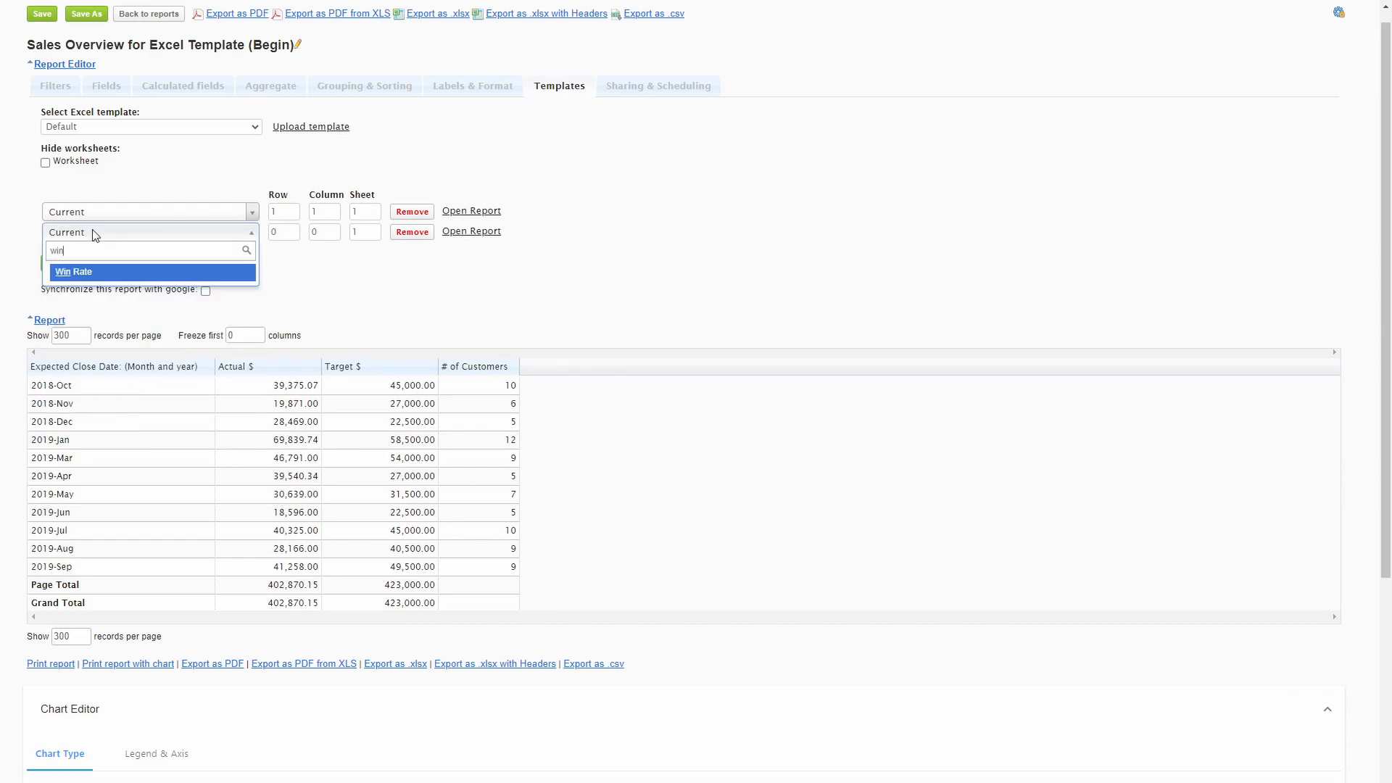
pyautogui.click(74, 272)
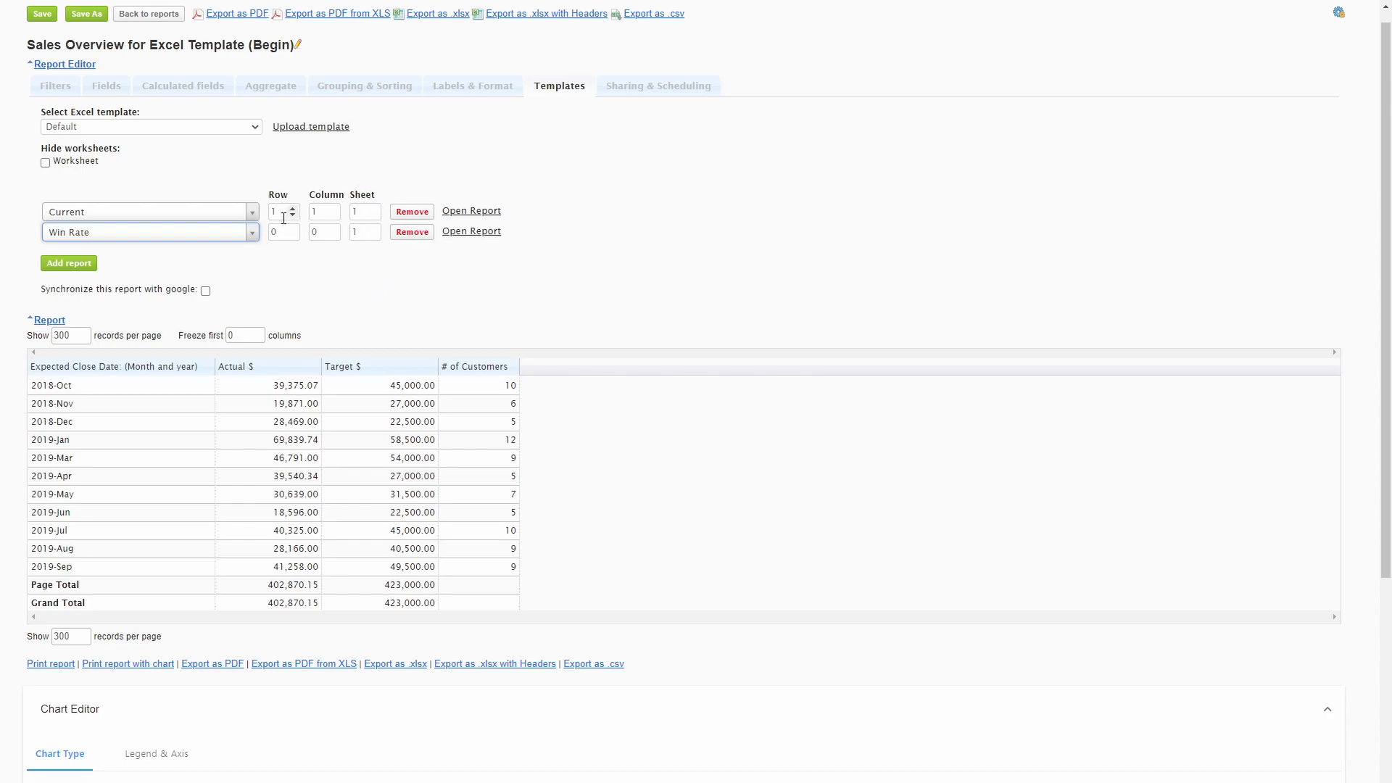
pyautogui.moveTo(439, 386)
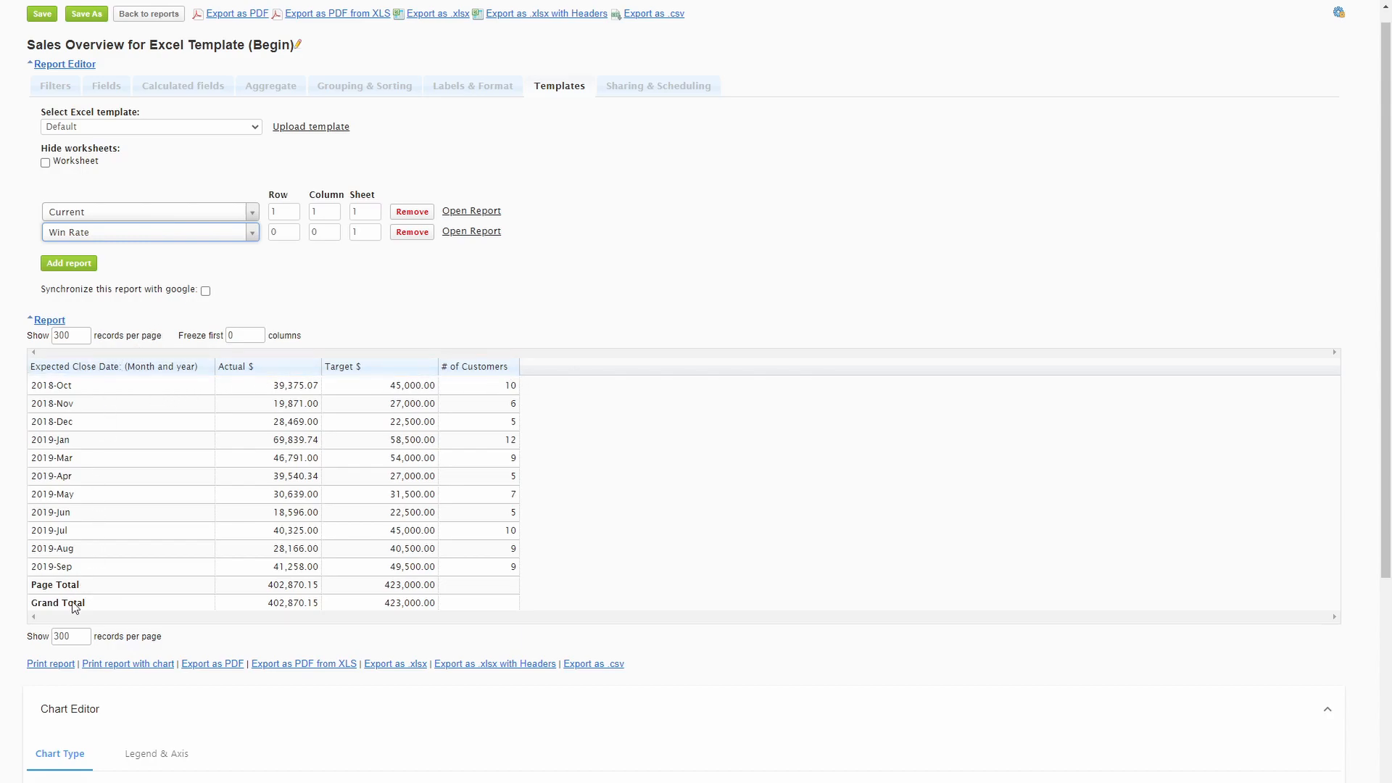
pyautogui.moveTo(226, 243)
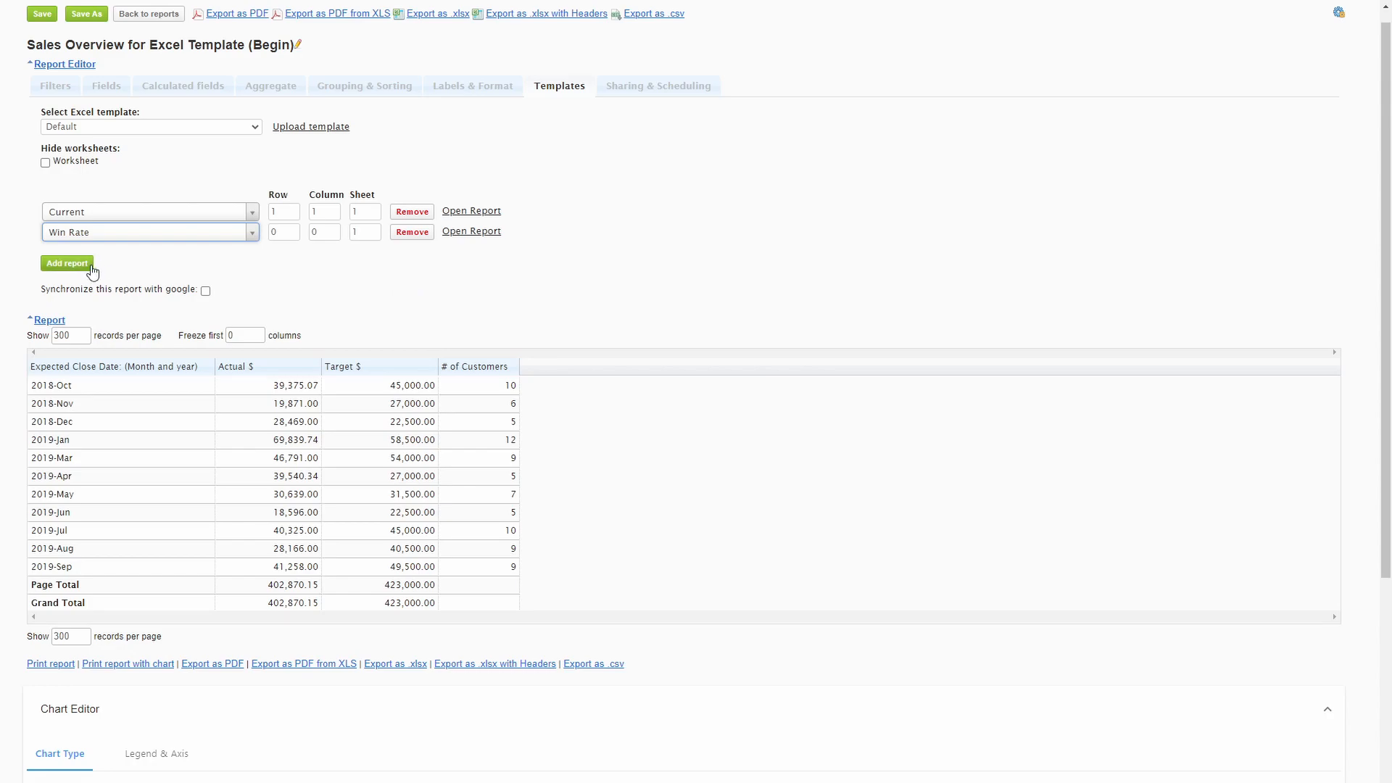
# Bring up the context options on the linked Win Rate report entry.
pyautogui.rightClick(471, 231)
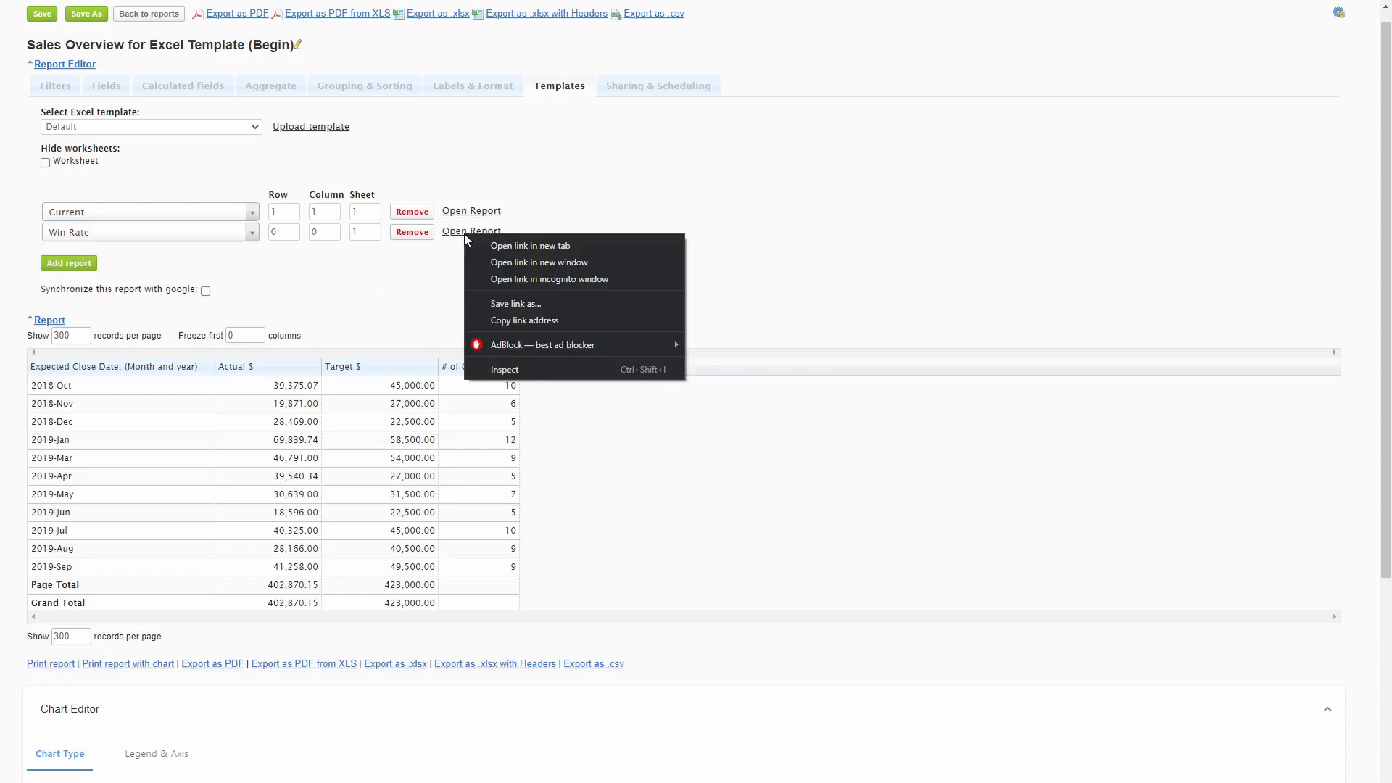
pyautogui.moveTo(501, 247)
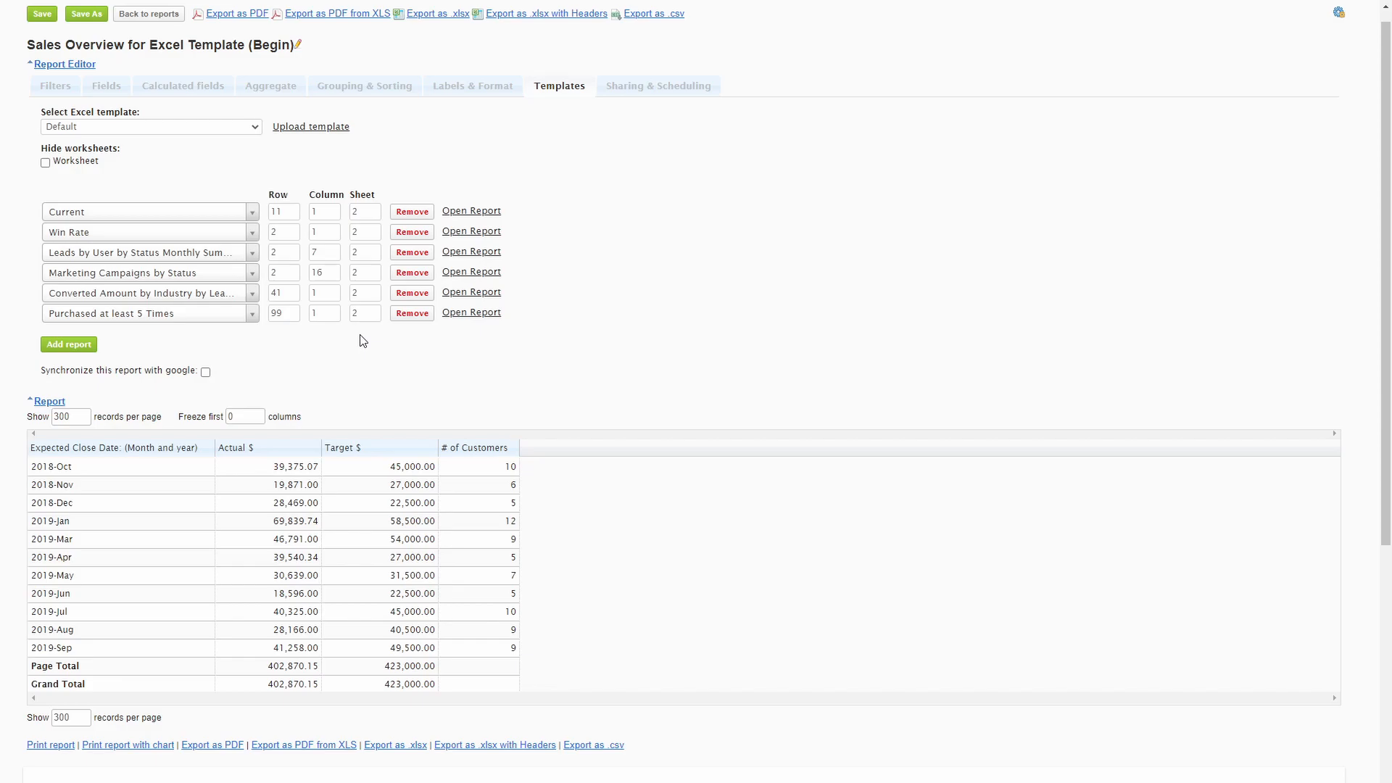
pyautogui.moveTo(543, 258)
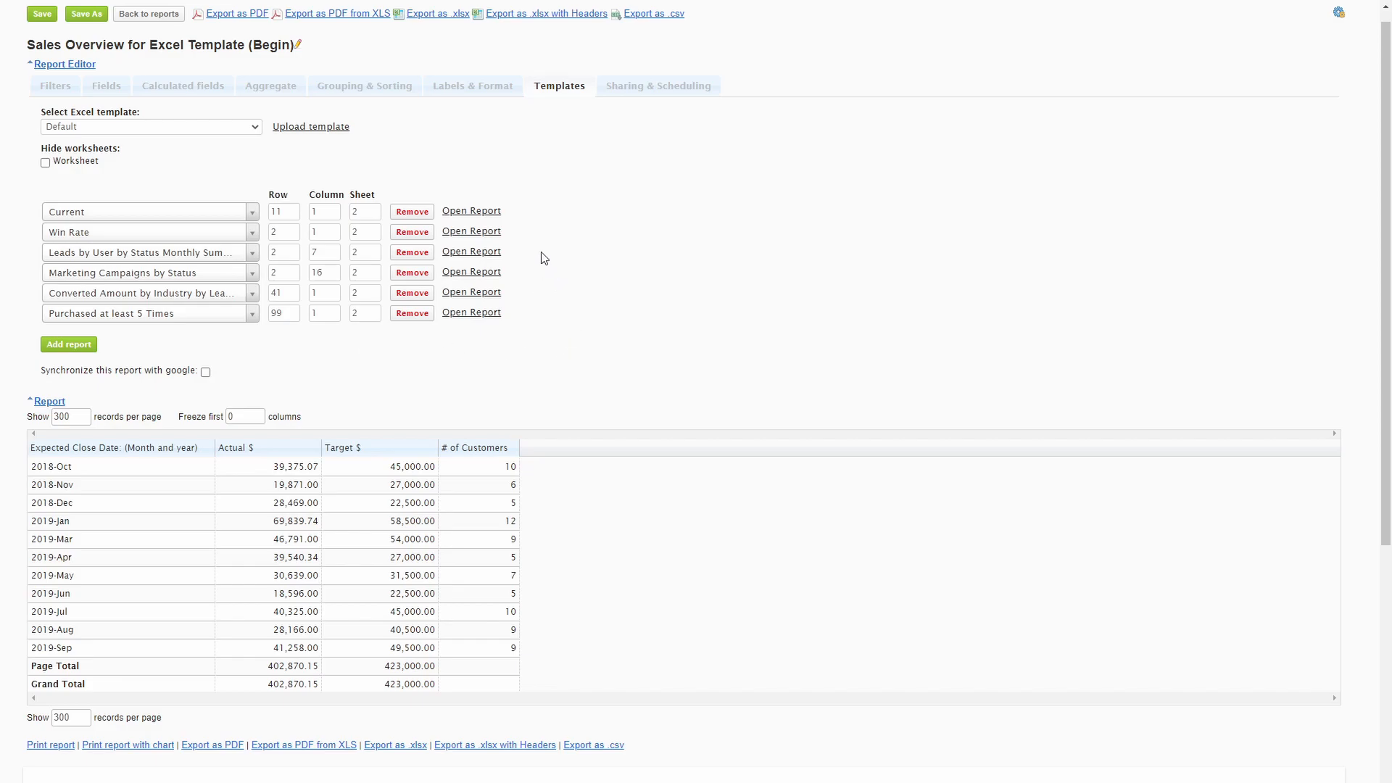
pyautogui.moveTo(437, 13)
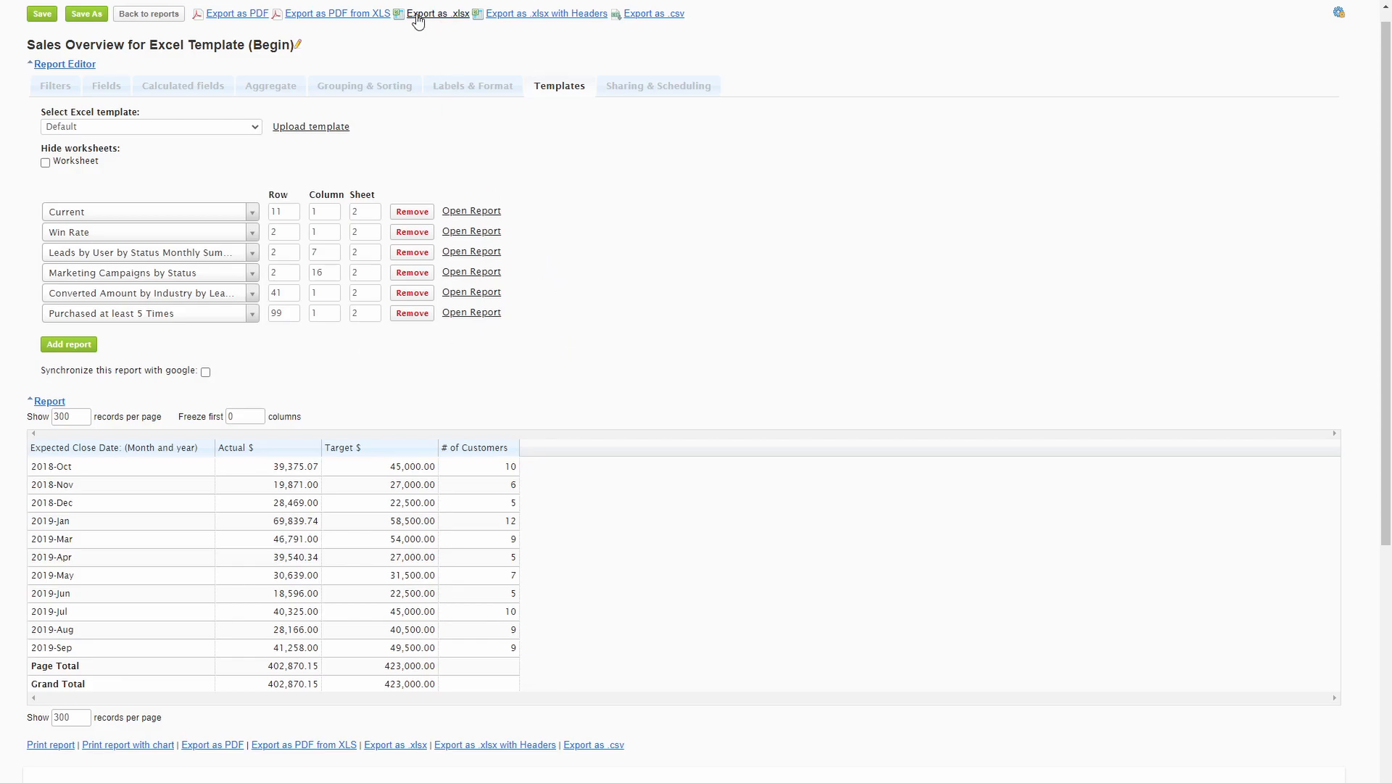
# Export the report as .xlsx and select the whole Input Data sheet in Excel.
pyautogui.click(436, 13)
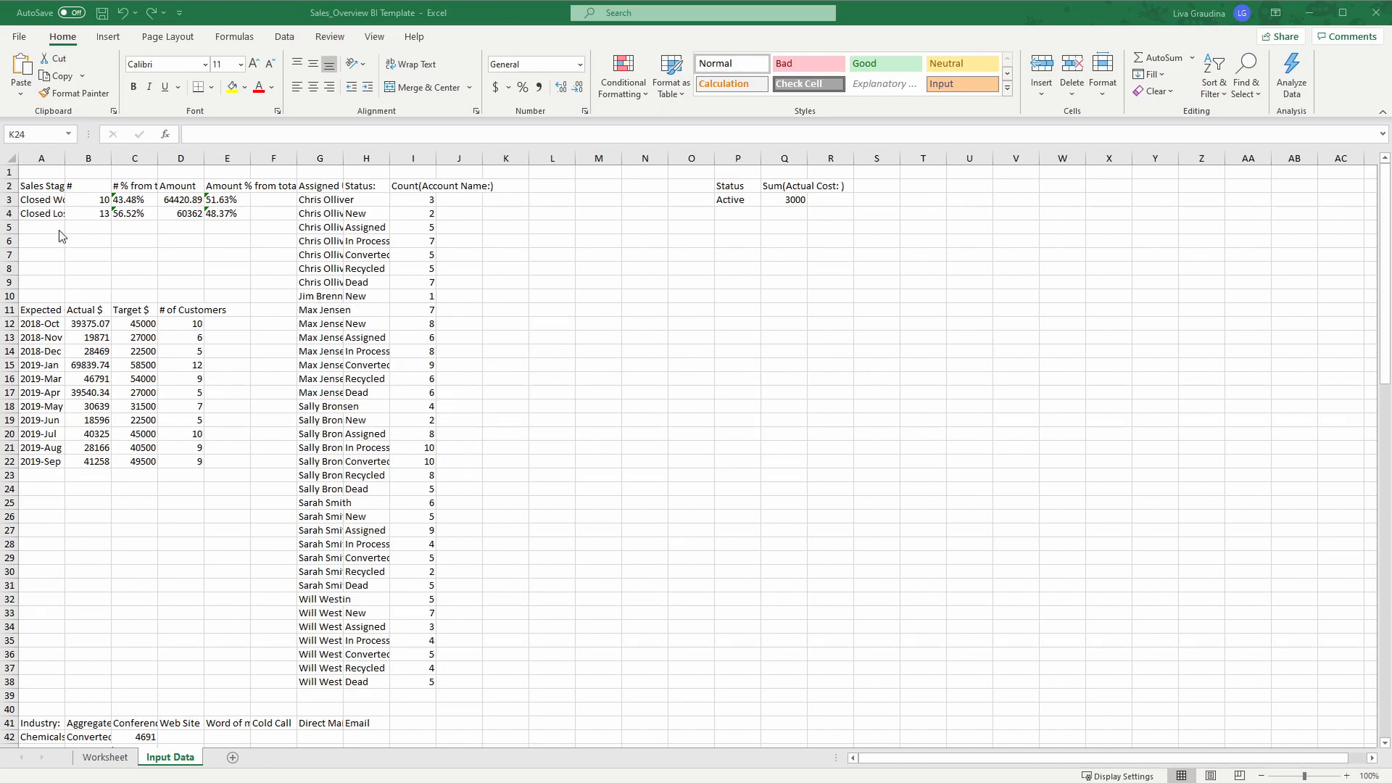
pyautogui.click(504, 488)
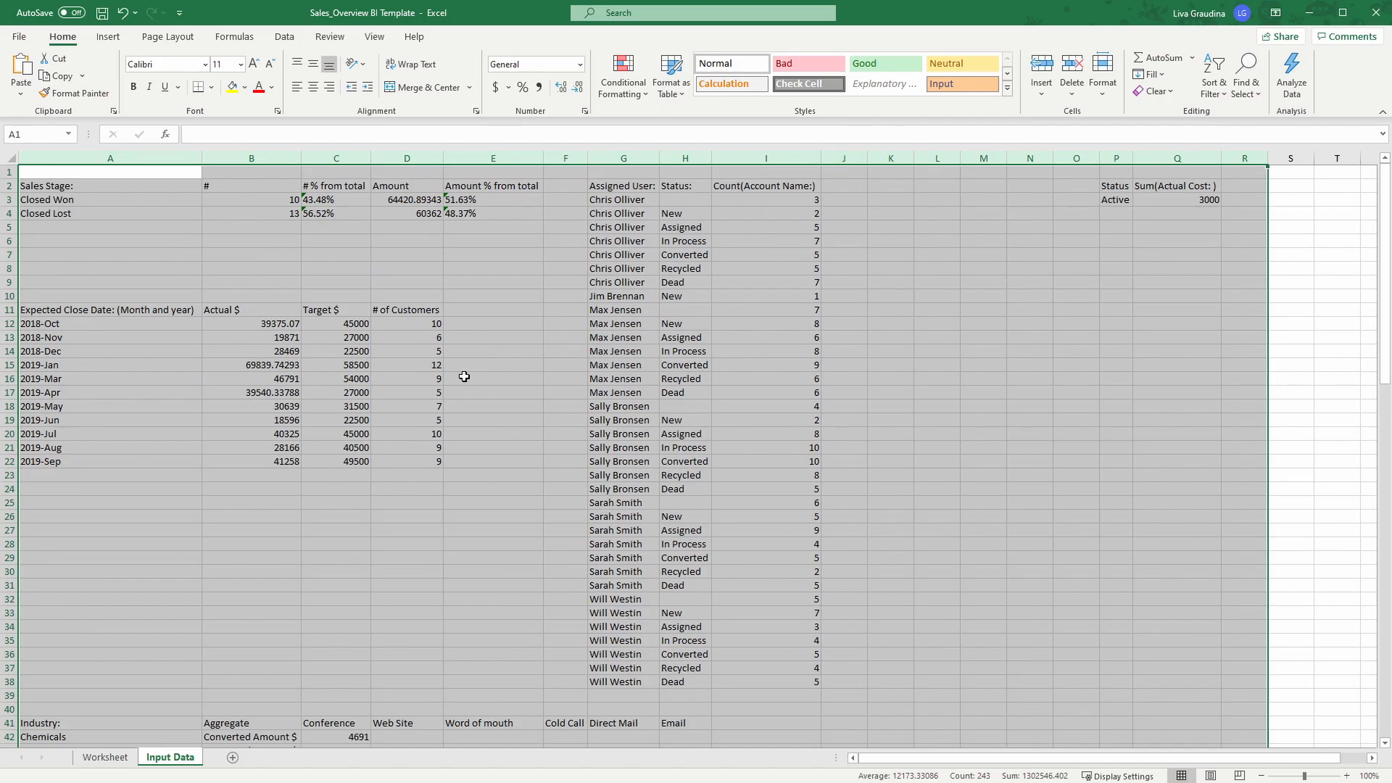
pyautogui.moveTo(467, 307)
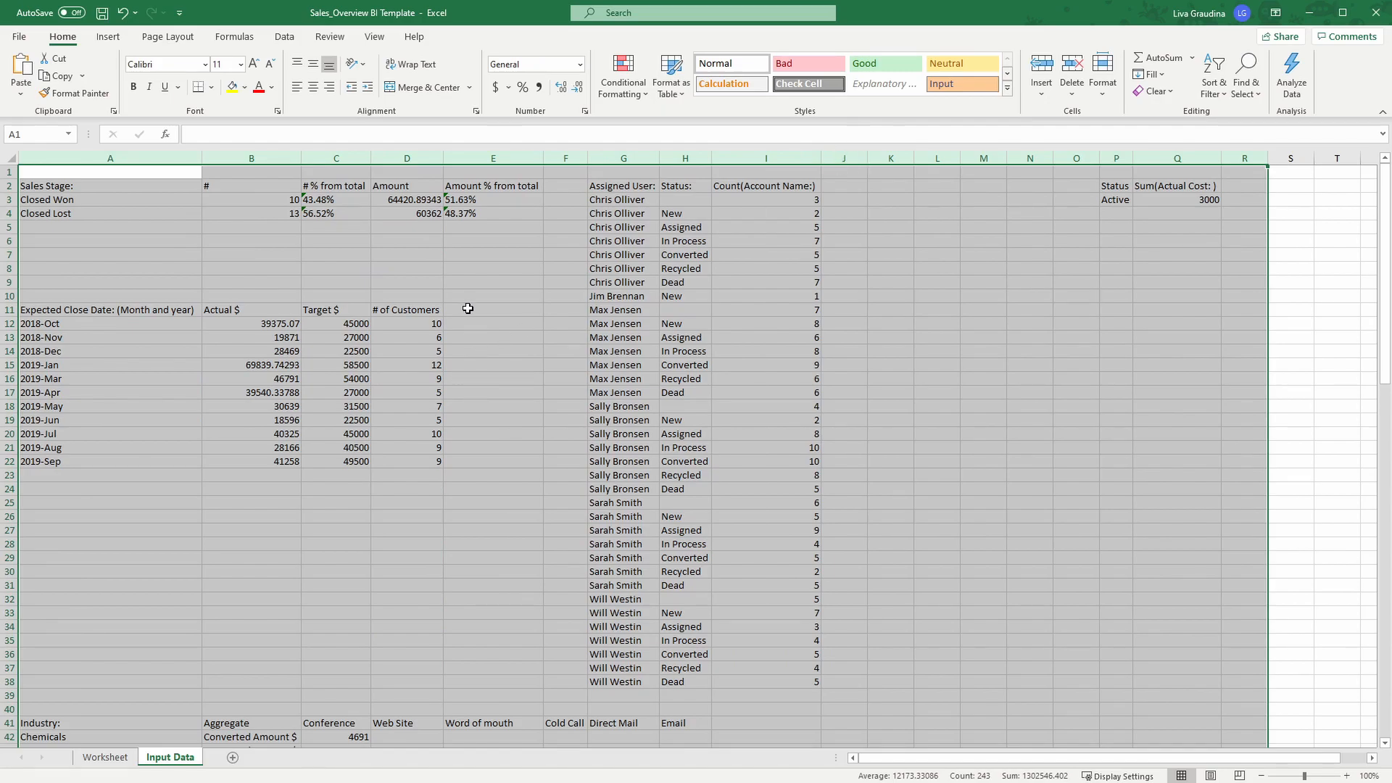
# Bold the monthly table headers A11 through E11.
pyautogui.click(111, 309)
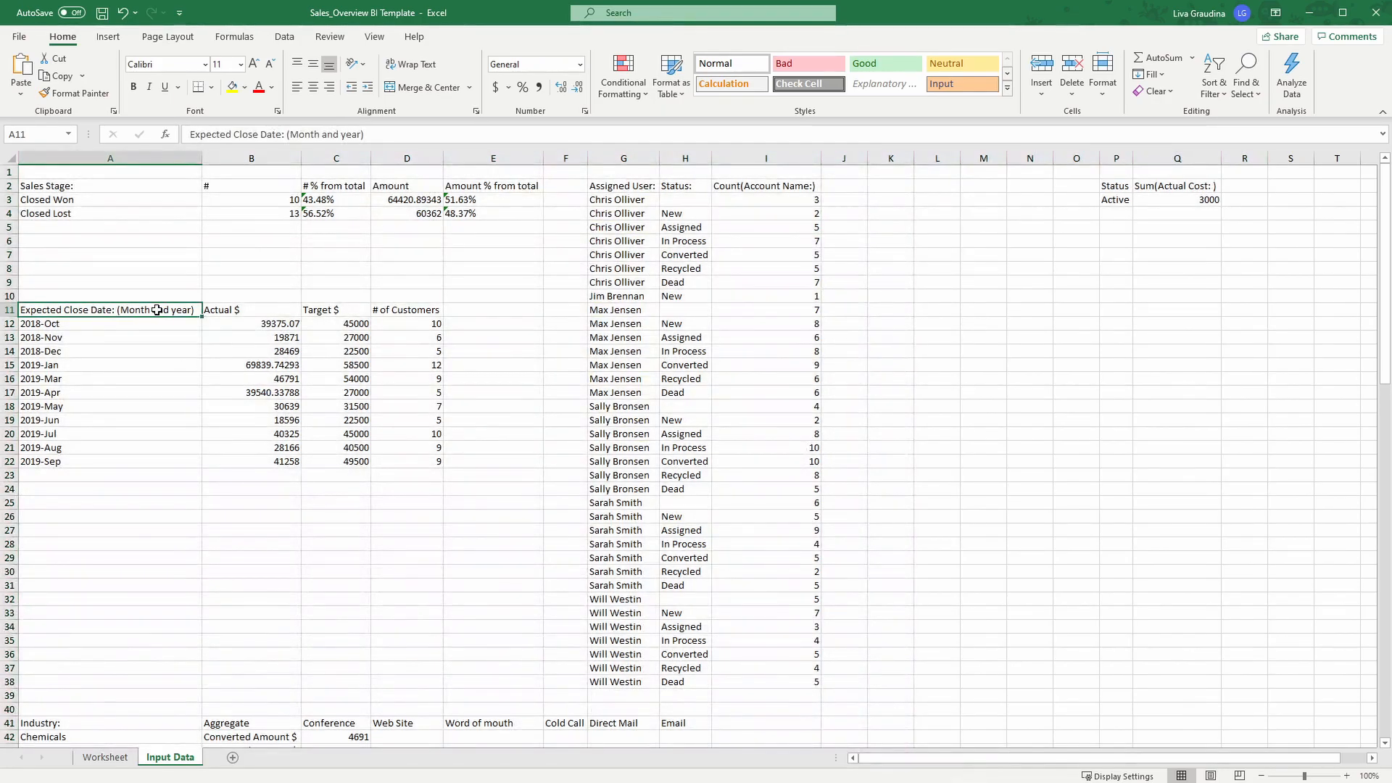
pyautogui.moveTo(110, 309); pyautogui.dragTo(493, 309)
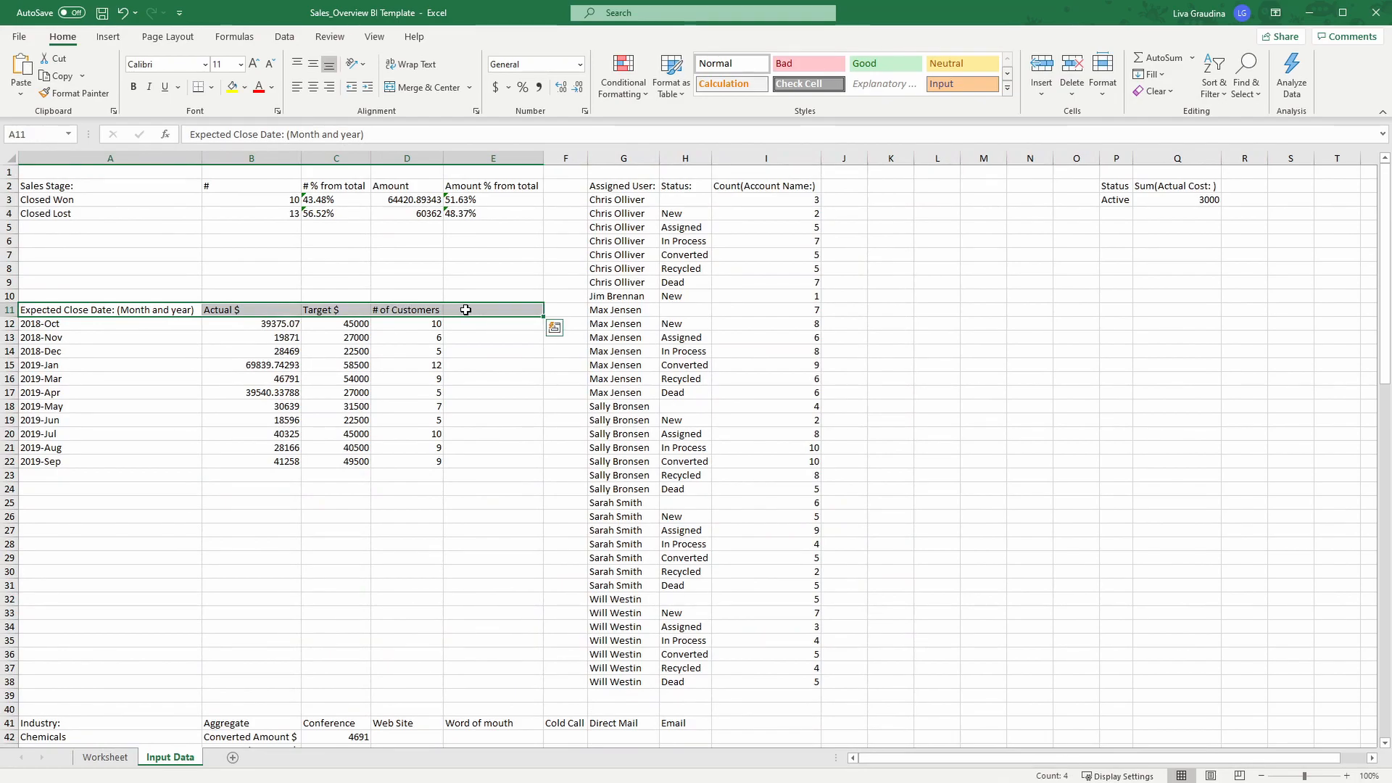
pyautogui.click(493, 310)
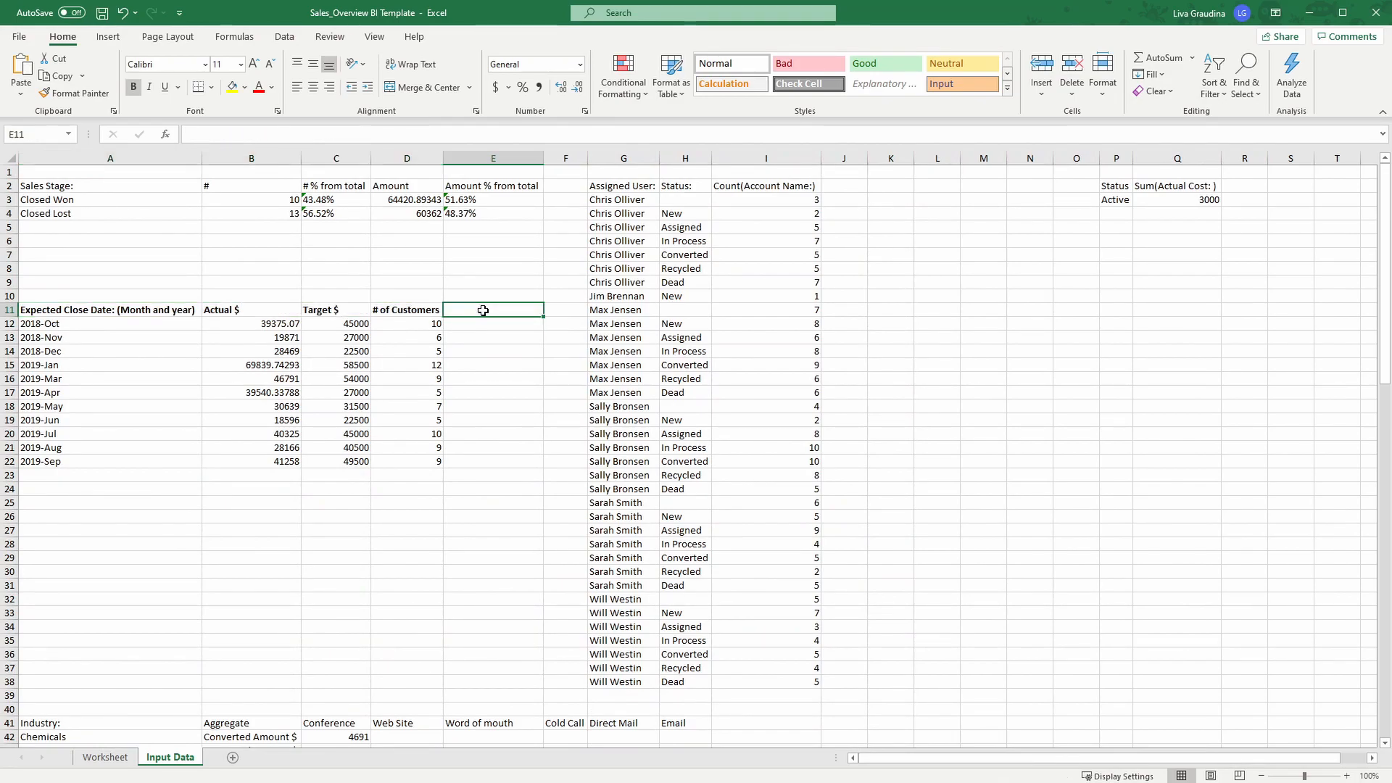
# Add a Ratio column dividing Actual $ by Target $, filled to row 22 as percentages.
pyautogui.write('Ratio')
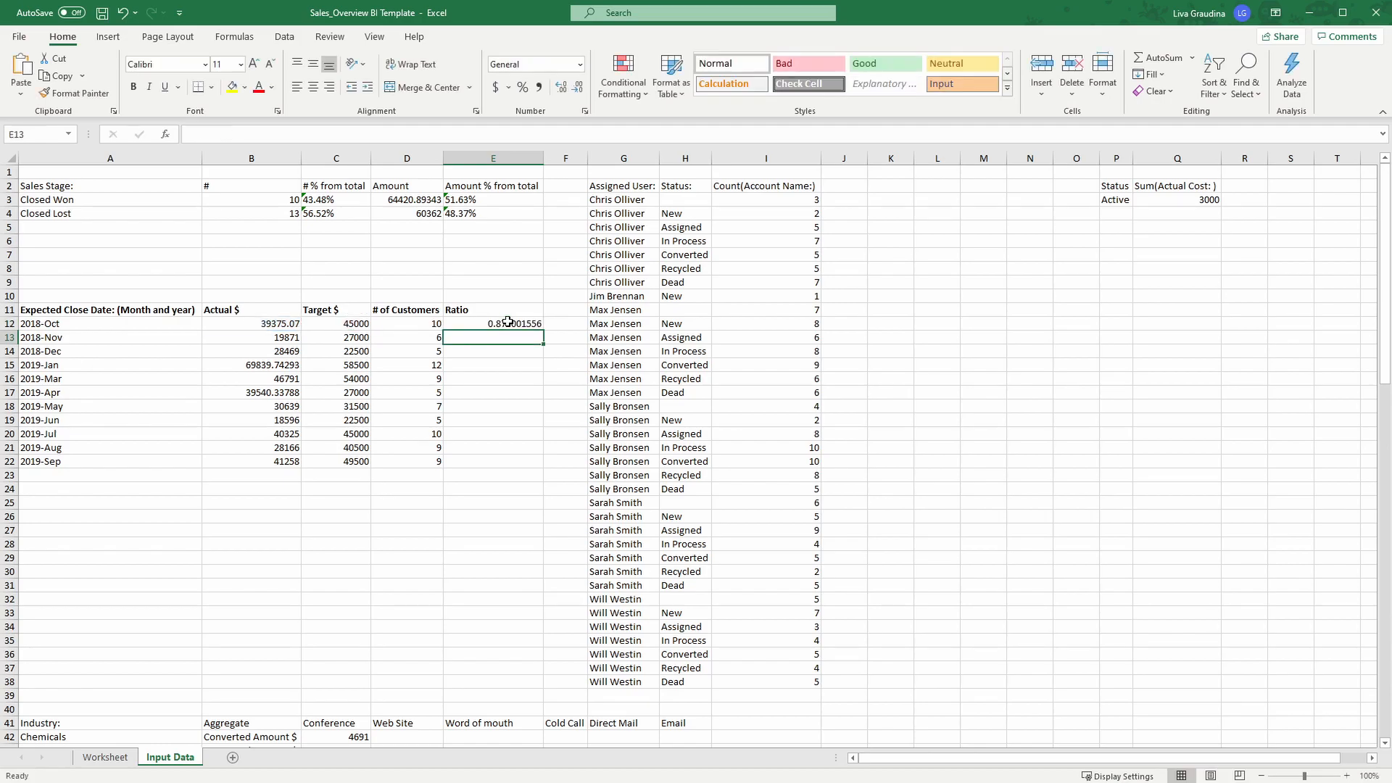
pyautogui.moveTo(493, 322); pyautogui.dragTo(493, 461)
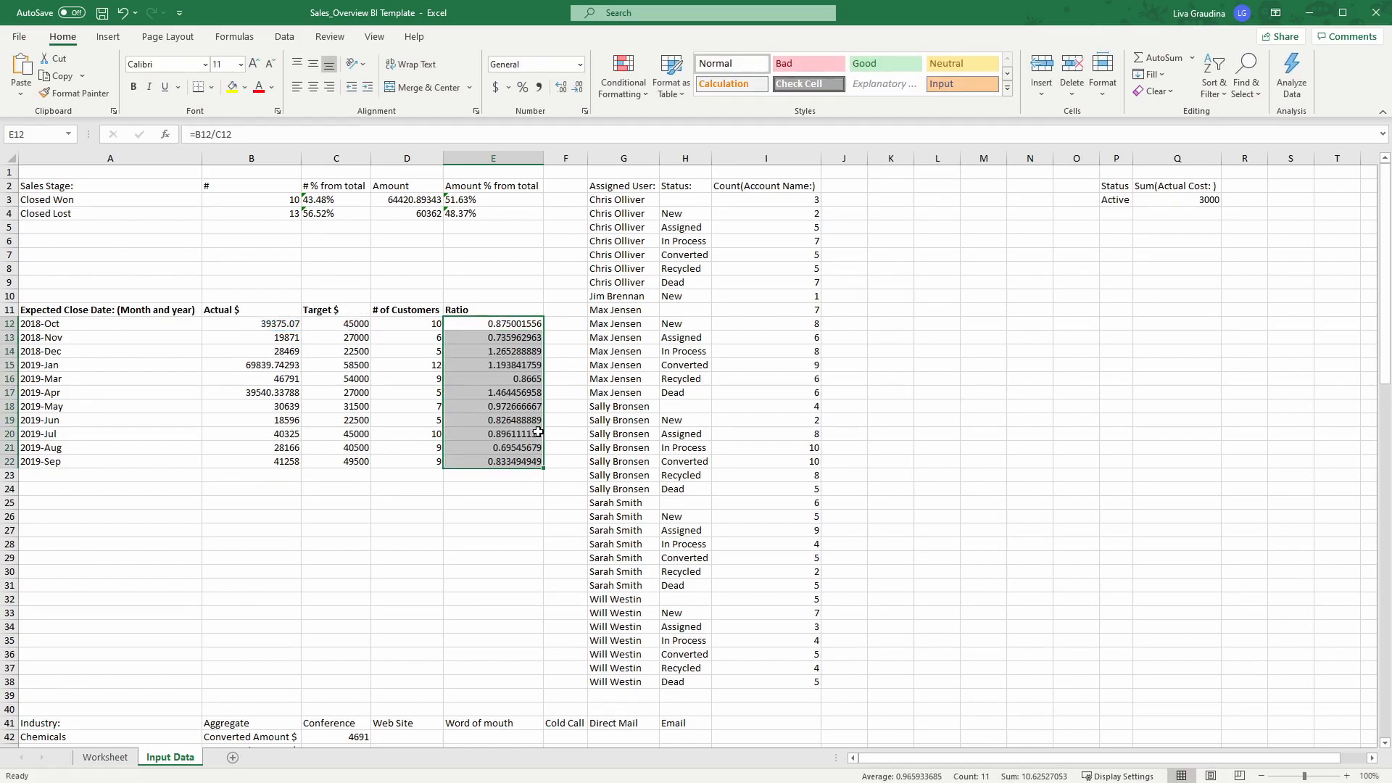
pyautogui.click(522, 85)
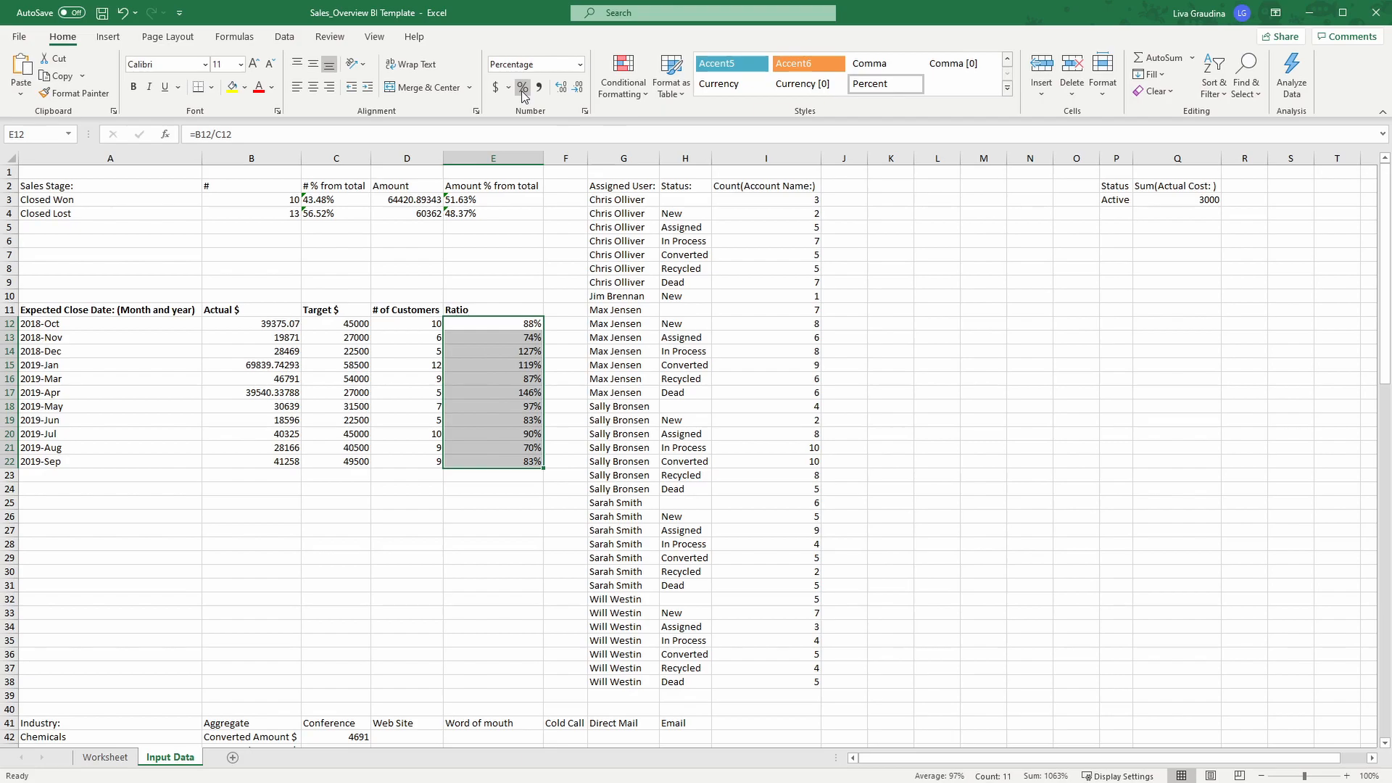
pyautogui.moveTo(524, 85)
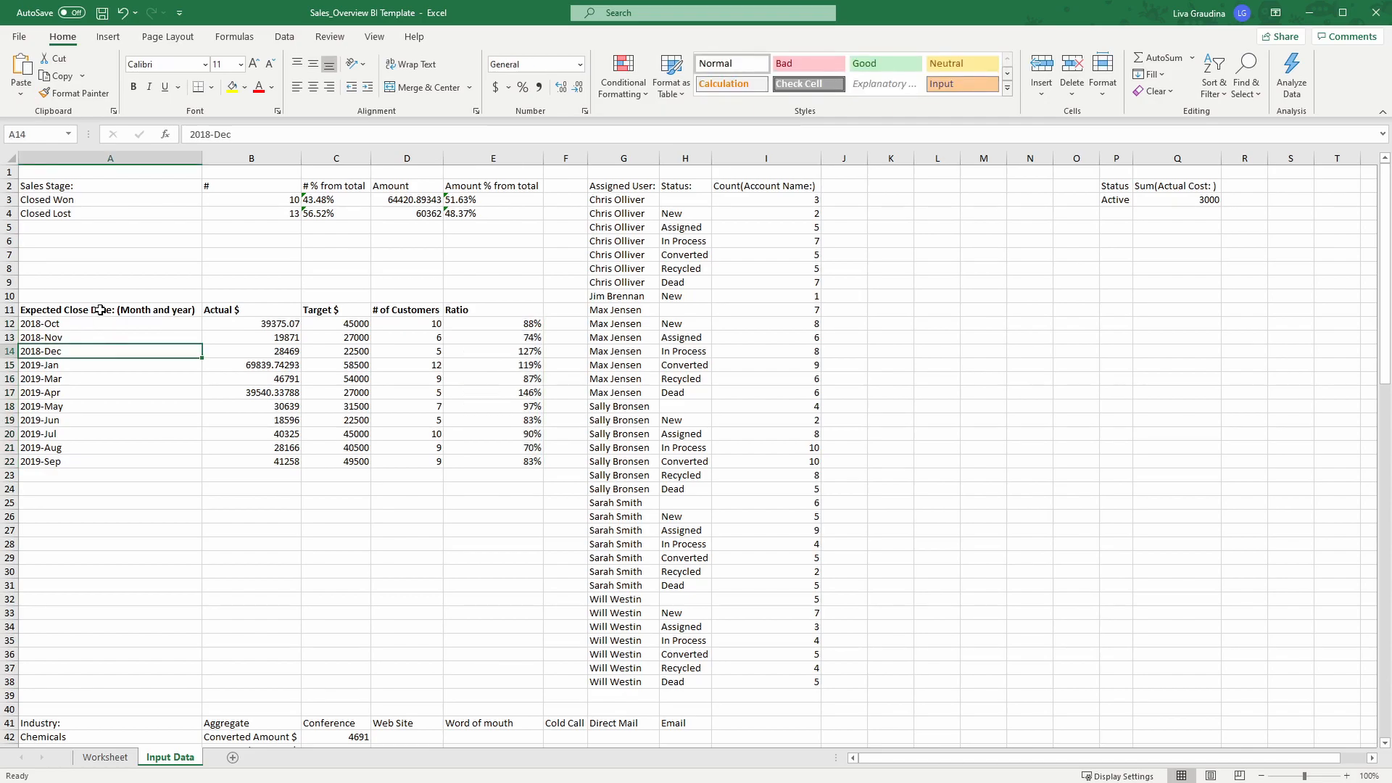
# Insert a combined column and line chart from the month, Actual $ and Target $ columns.
pyautogui.moveTo(110, 309); pyautogui.dragTo(335, 461)
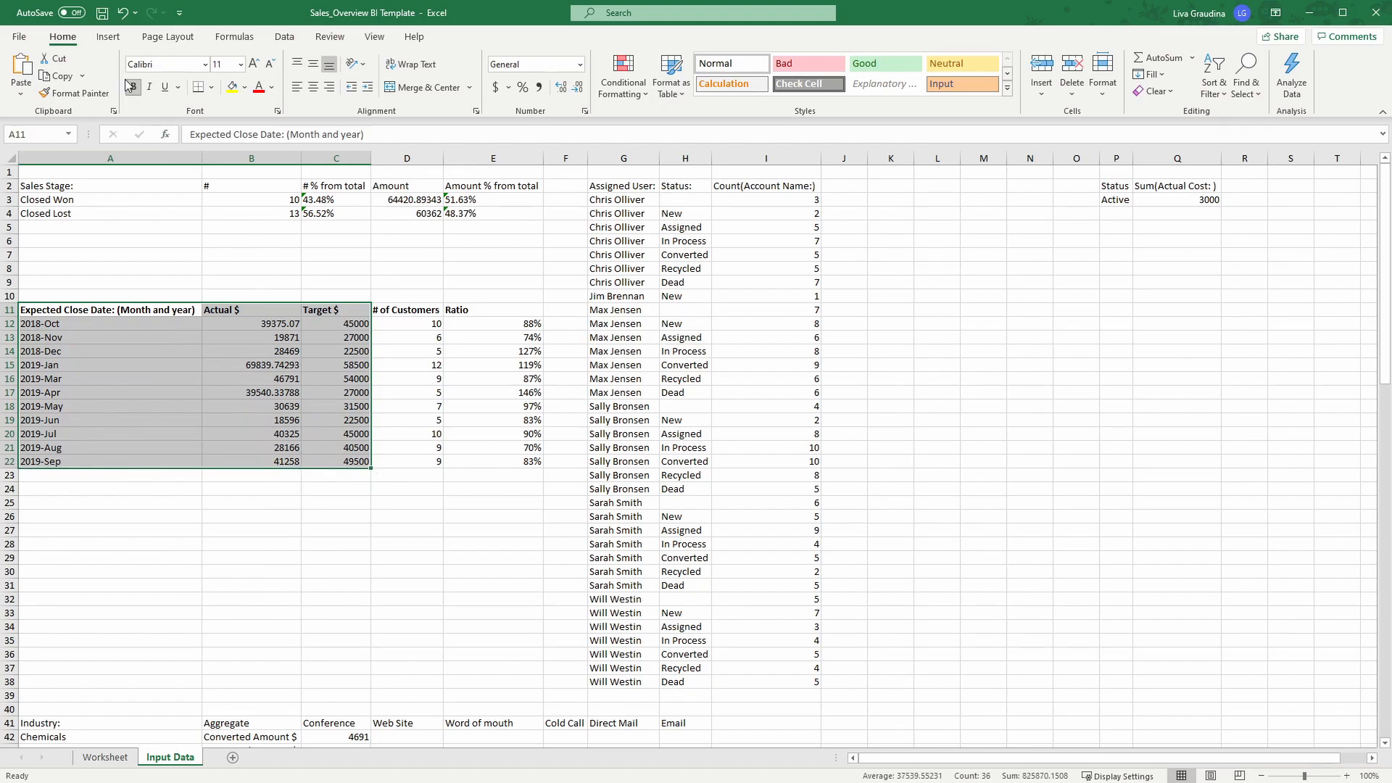
pyautogui.click(108, 36)
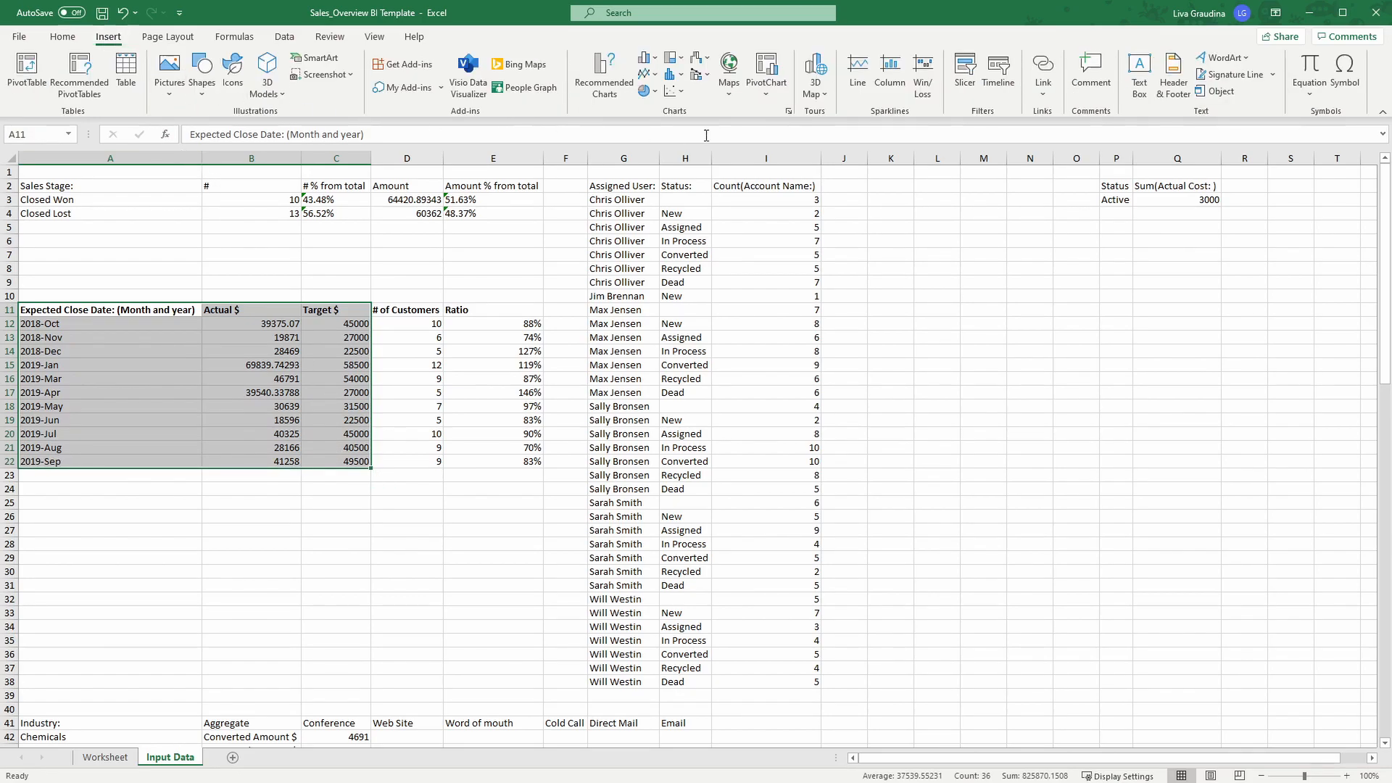
pyautogui.click(699, 74)
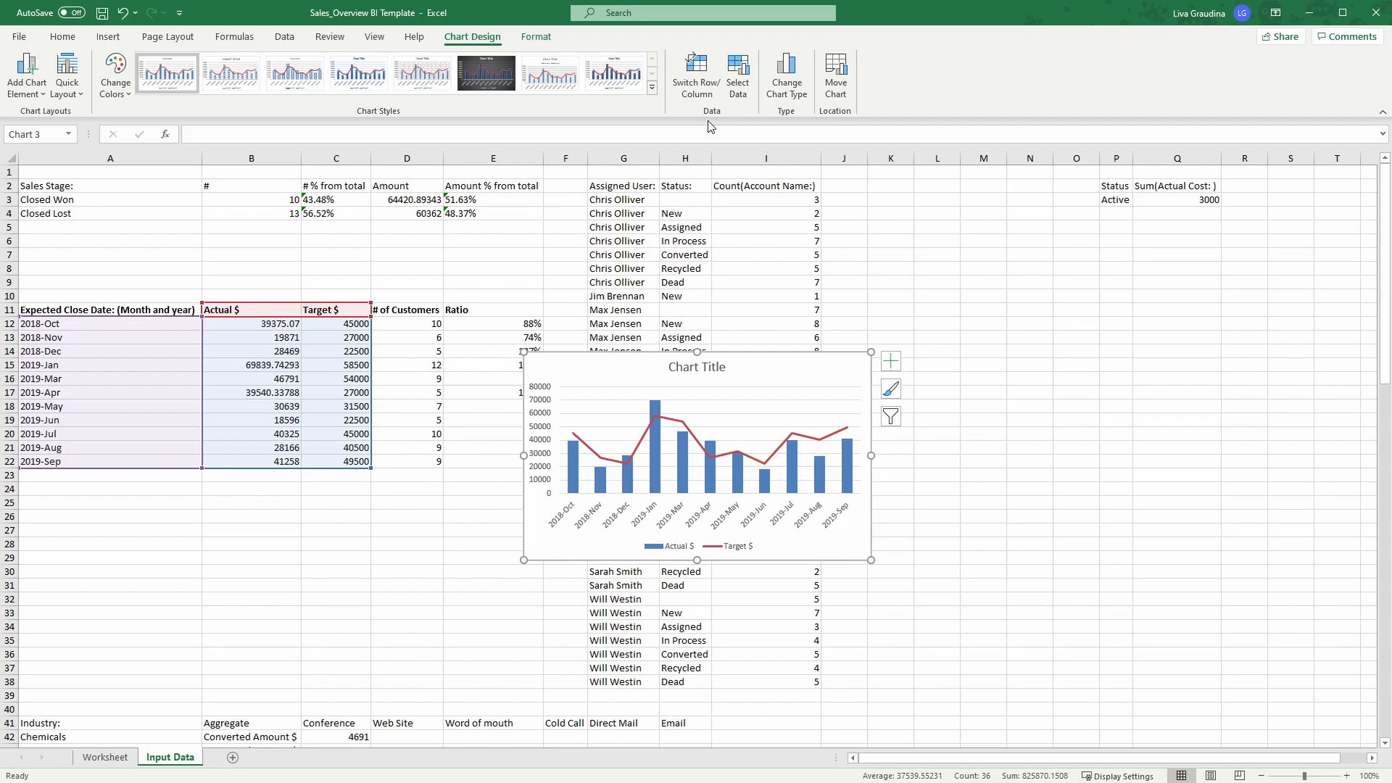
pyautogui.moveTo(764, 366)
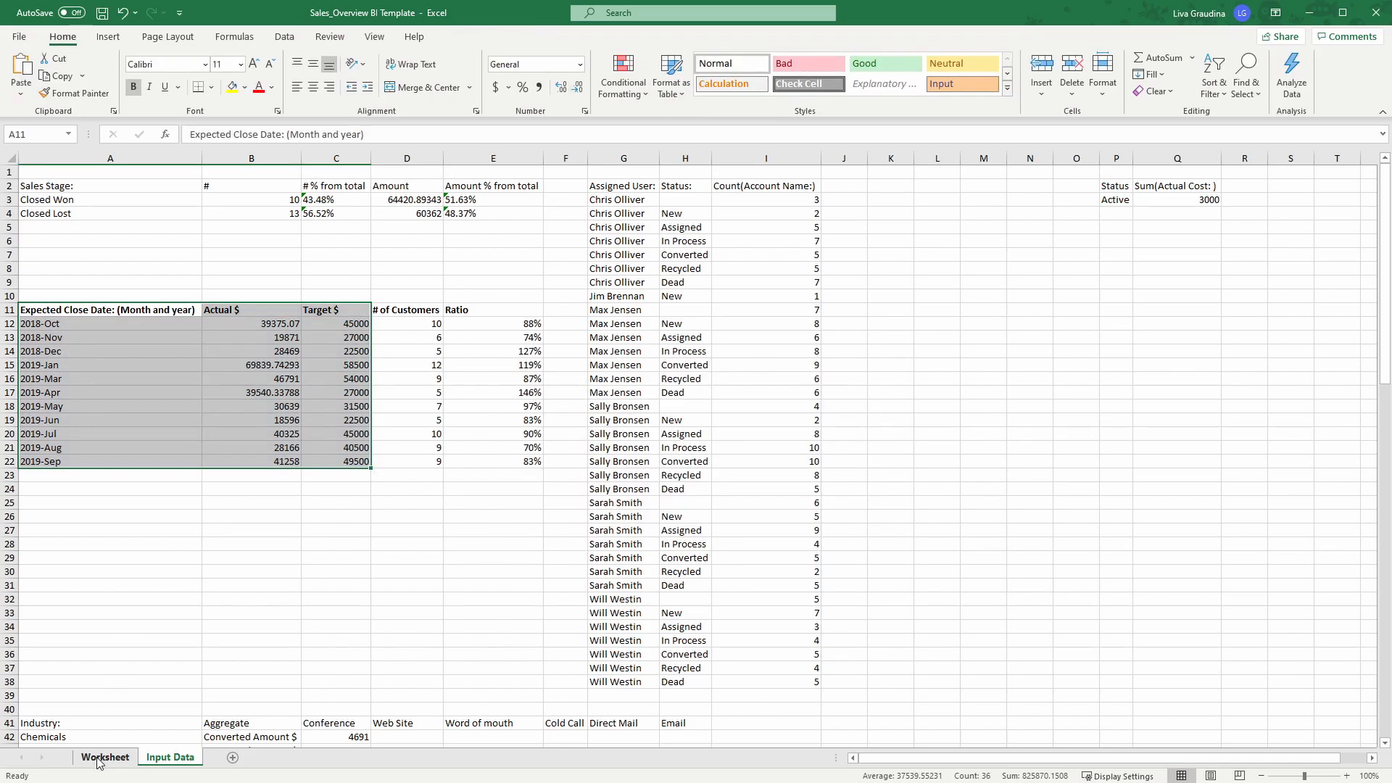
# Move to the blank Worksheet sheet and start laying out the Sales Overview dashboard.
pyautogui.click(105, 757)
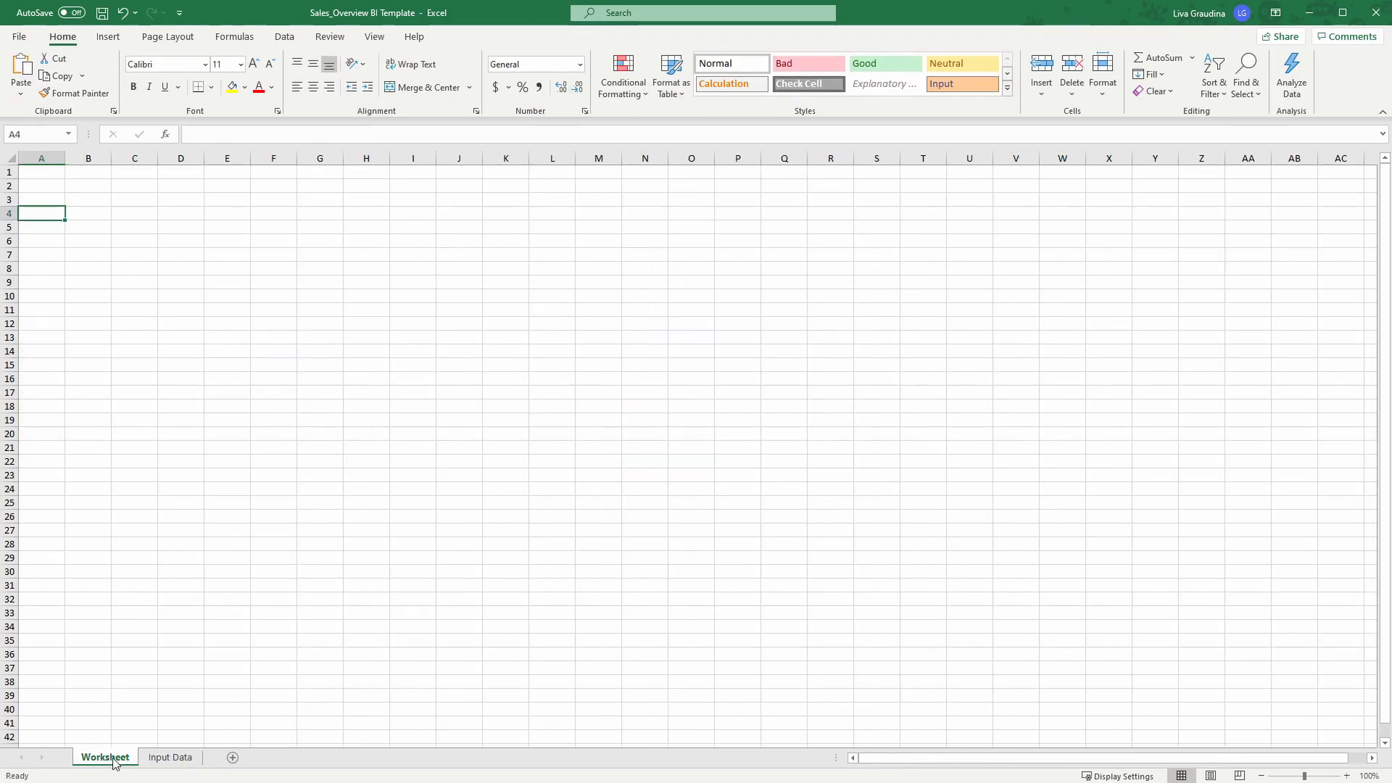
pyautogui.click(41, 185)
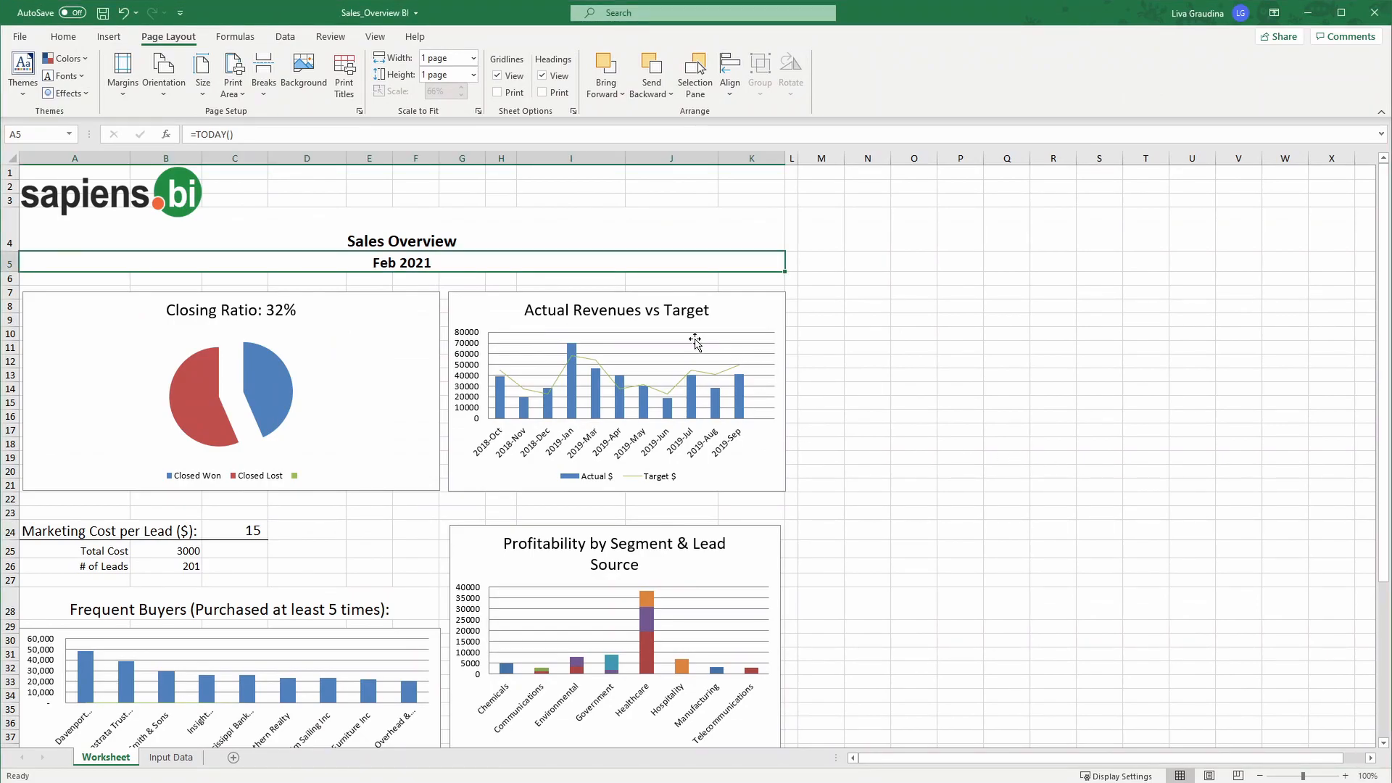
pyautogui.moveTo(690, 350)
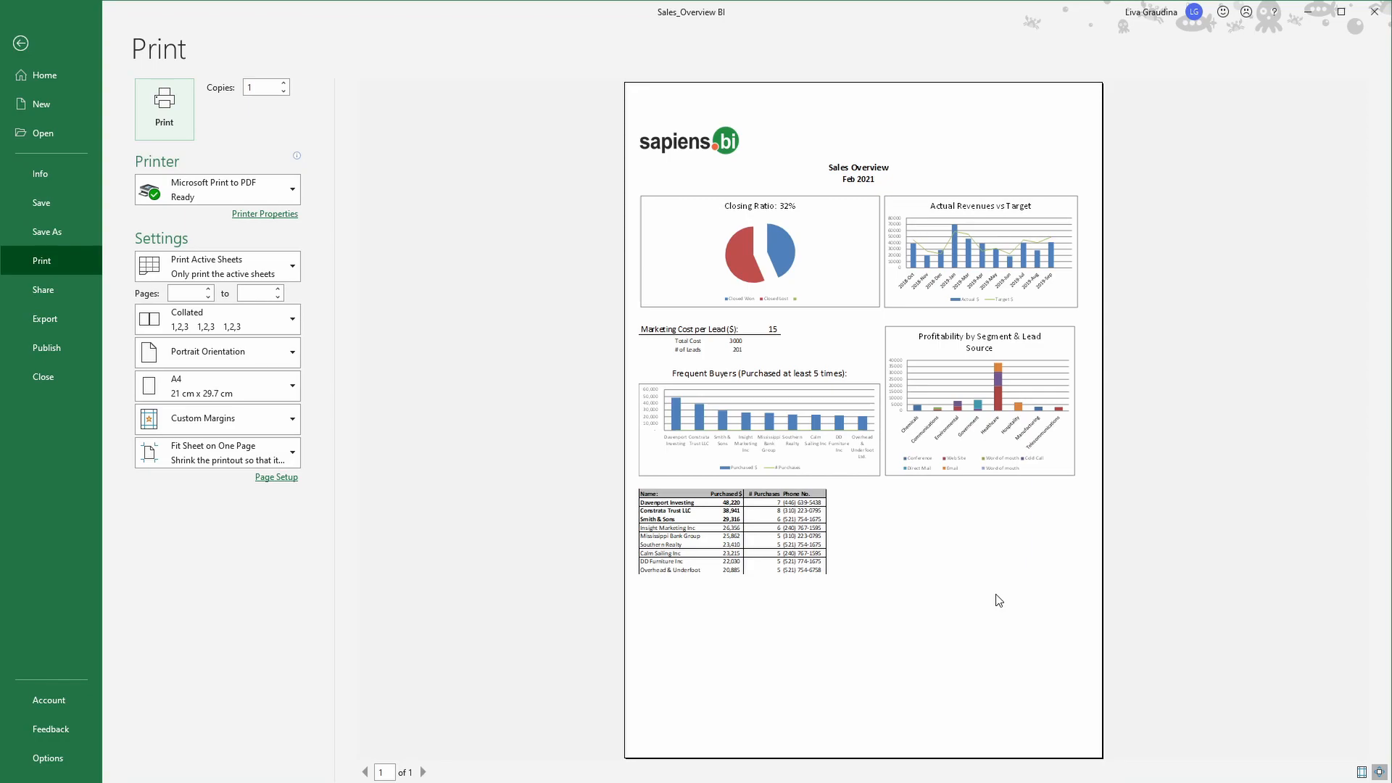
pyautogui.moveTo(862, 528)
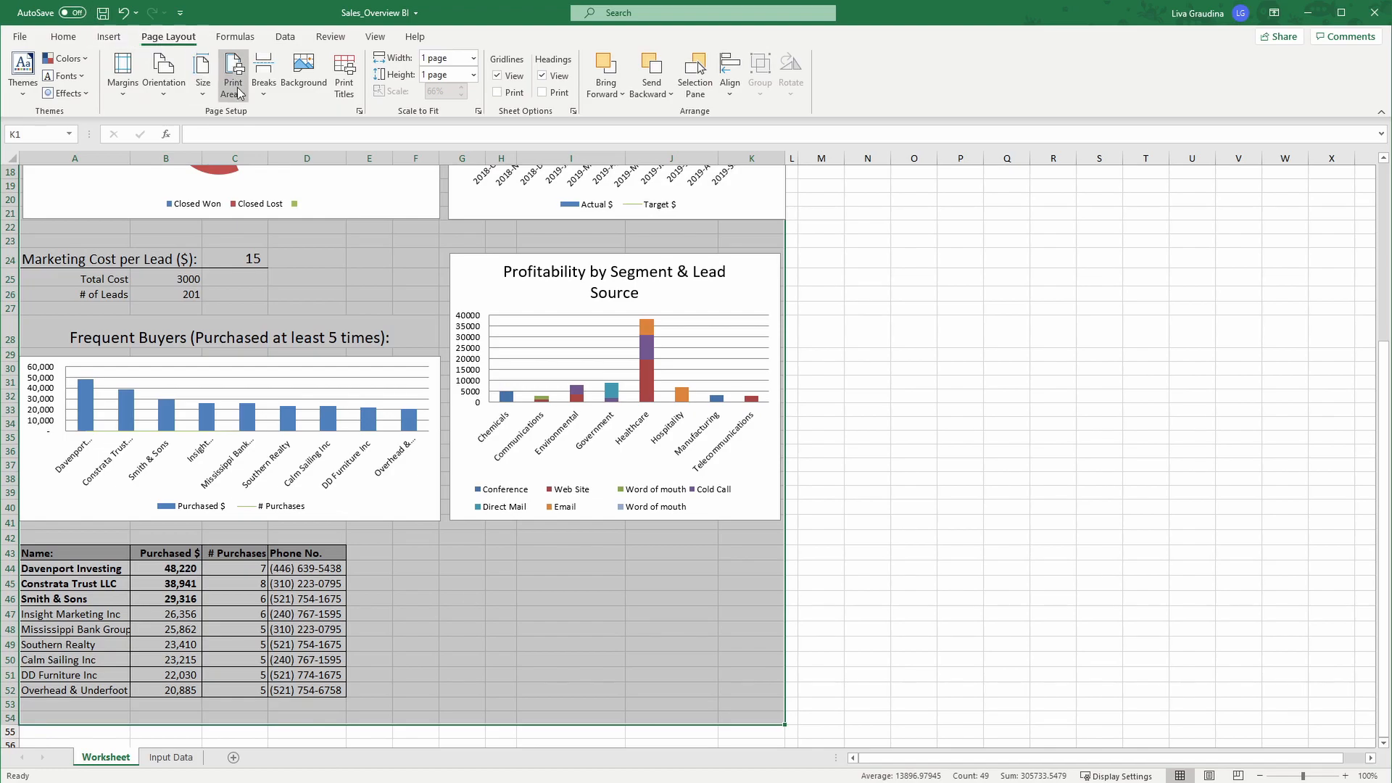
# Set the selected dashboard range on Worksheet as the print area.
pyautogui.click(232, 74)
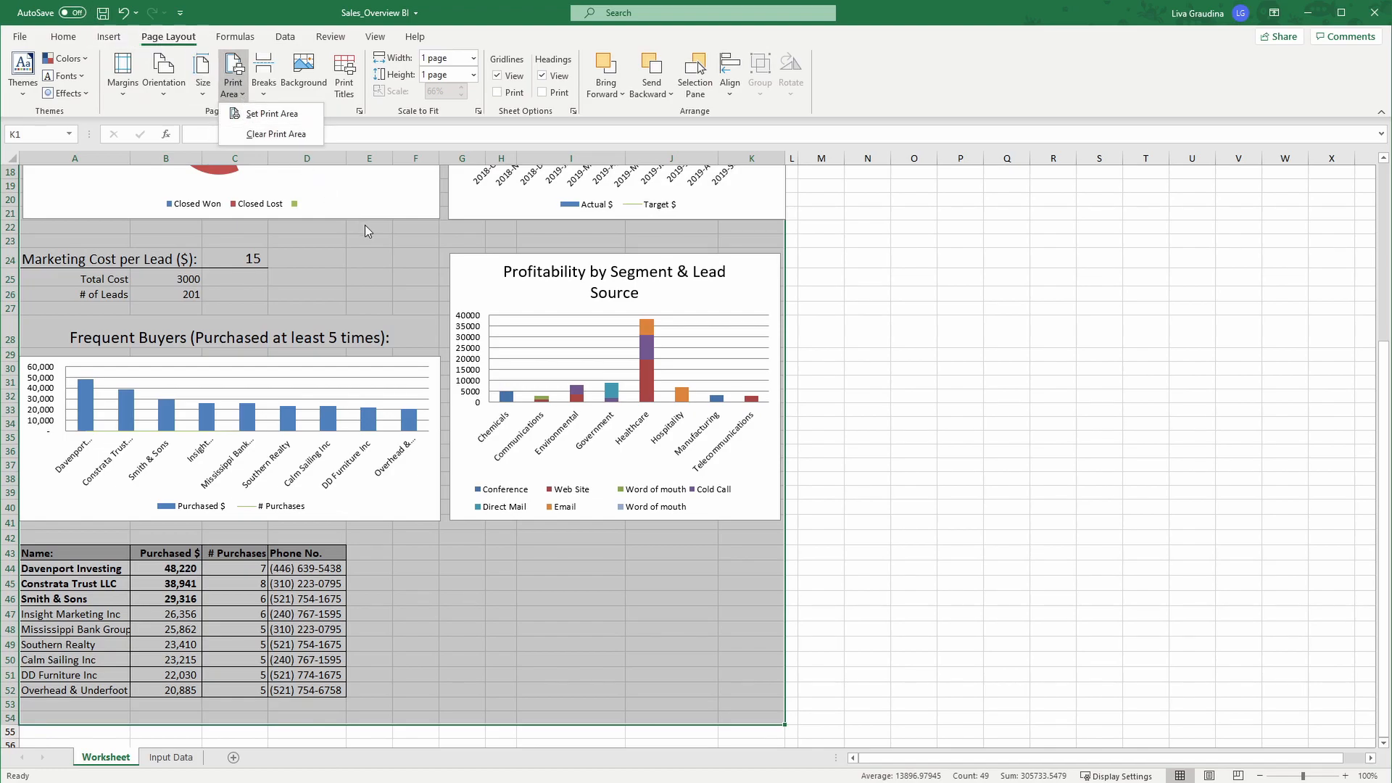
pyautogui.click(171, 757)
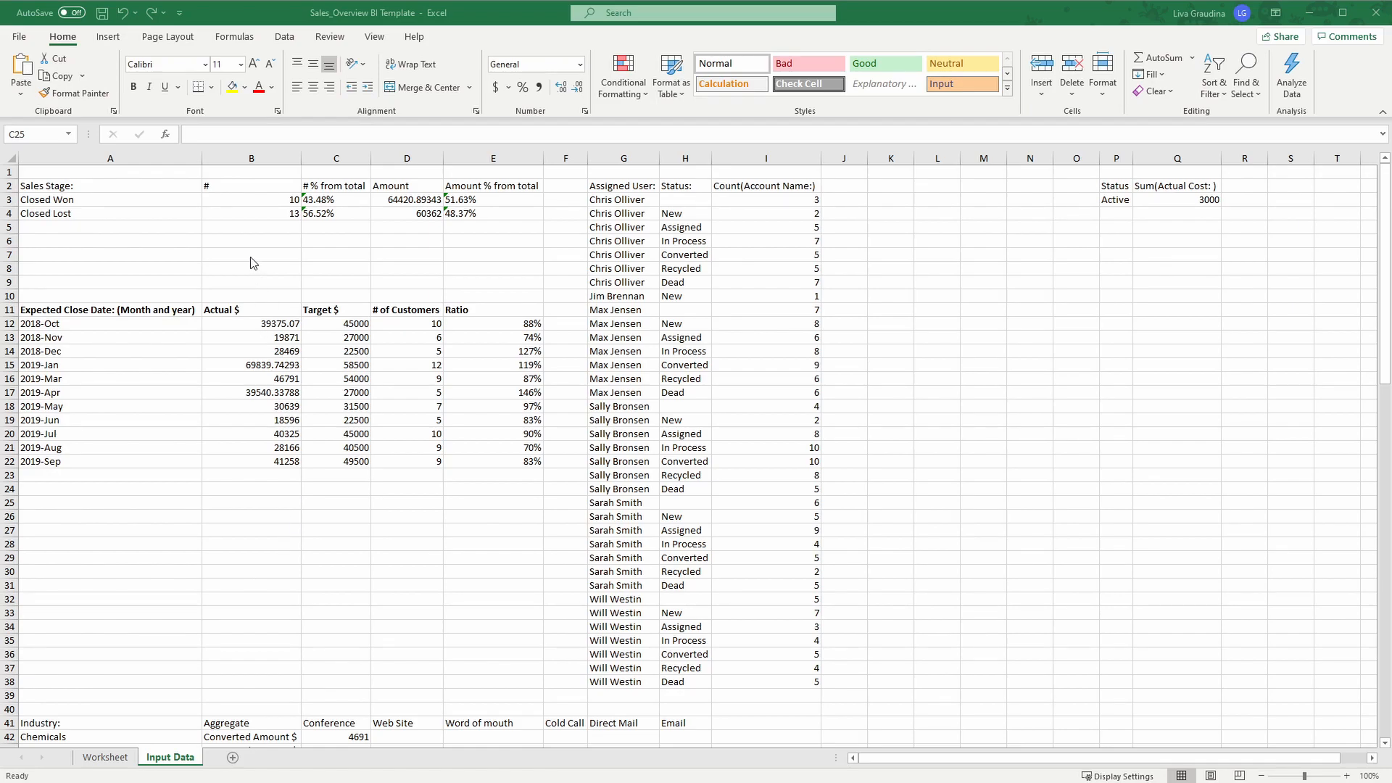
pyautogui.moveTo(164, 171)
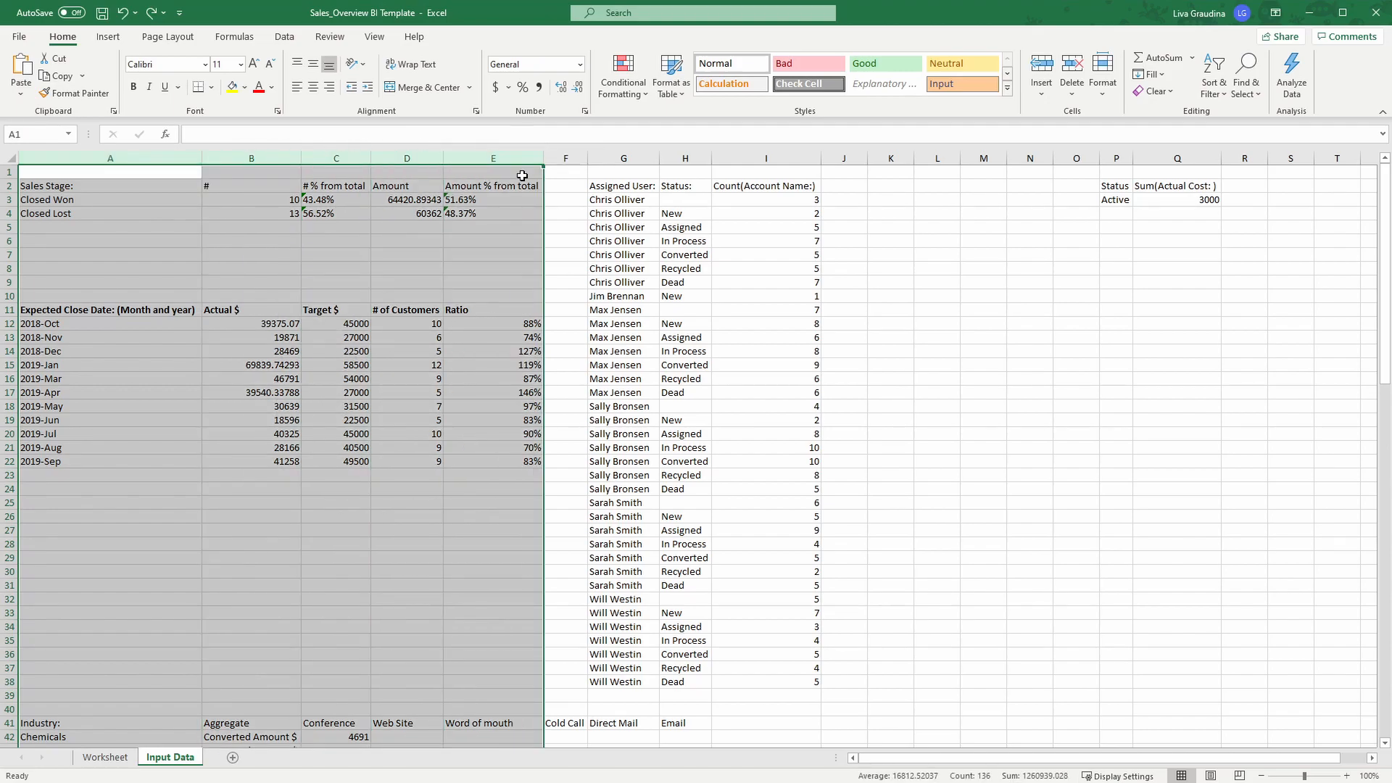
pyautogui.moveTo(514, 221)
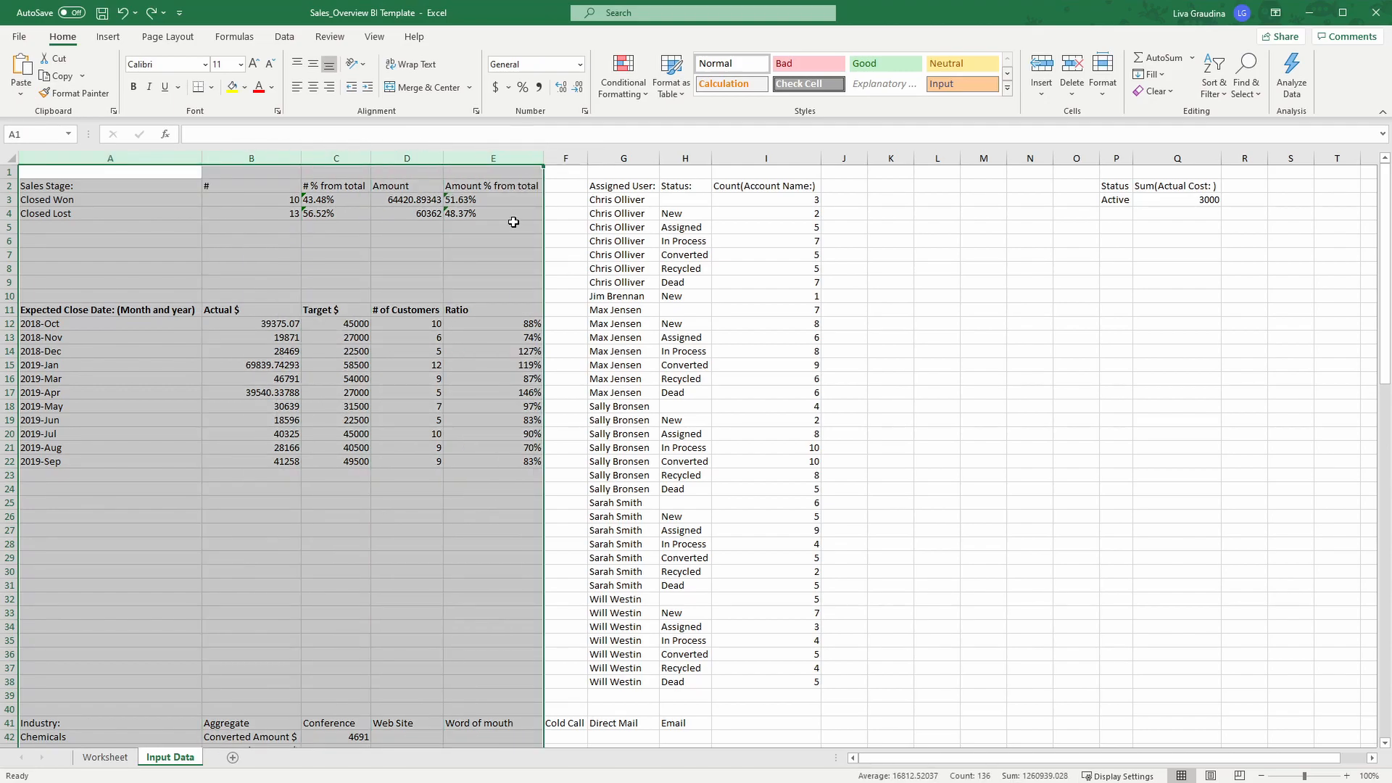
pyautogui.click(493, 241)
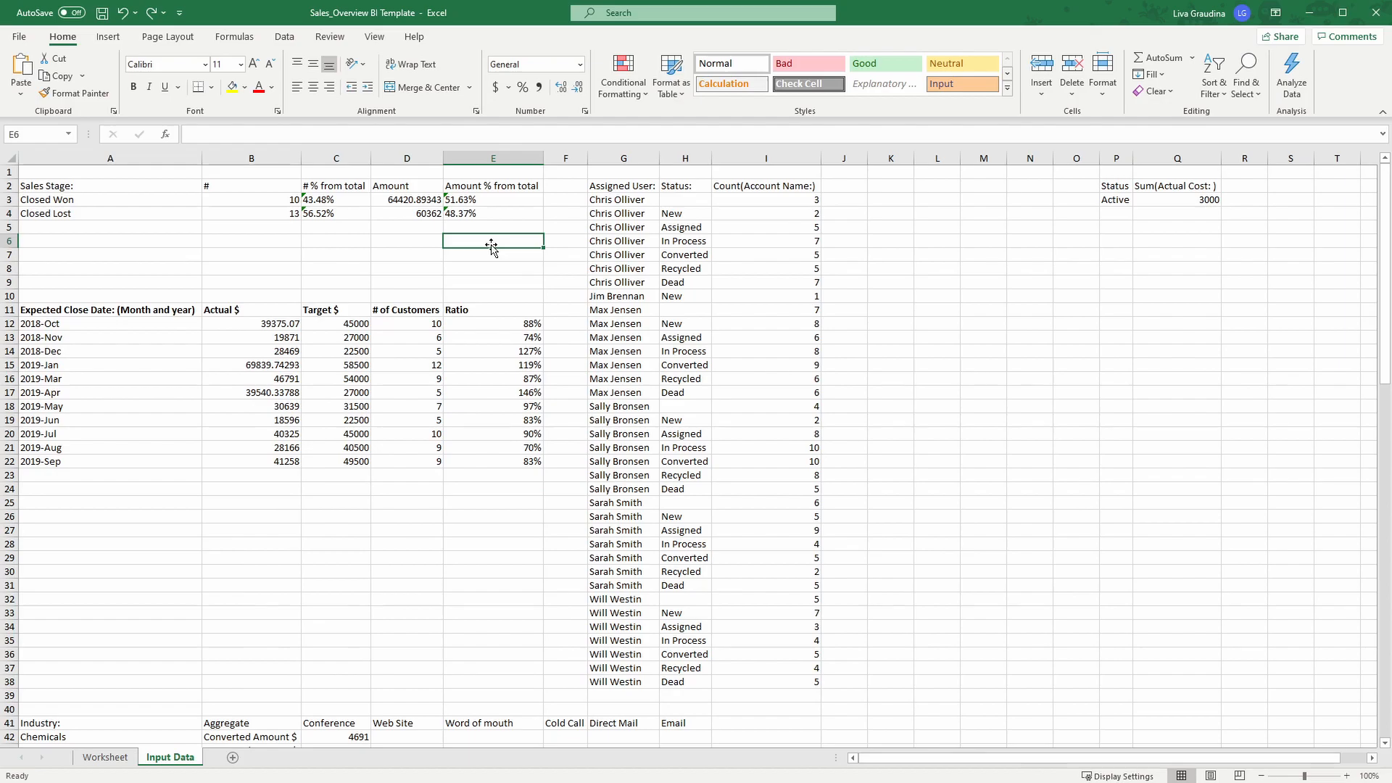
pyautogui.click(335, 241)
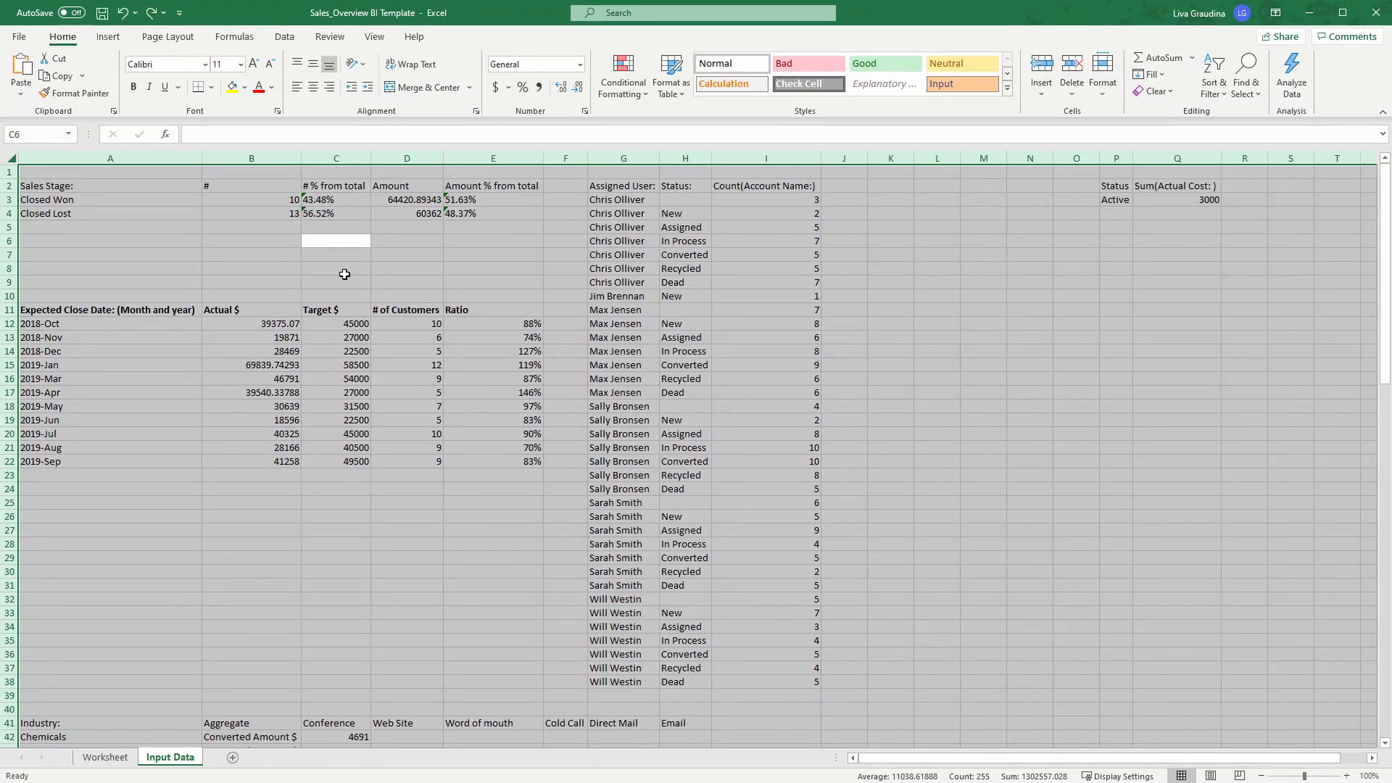
pyautogui.moveTo(515, 288)
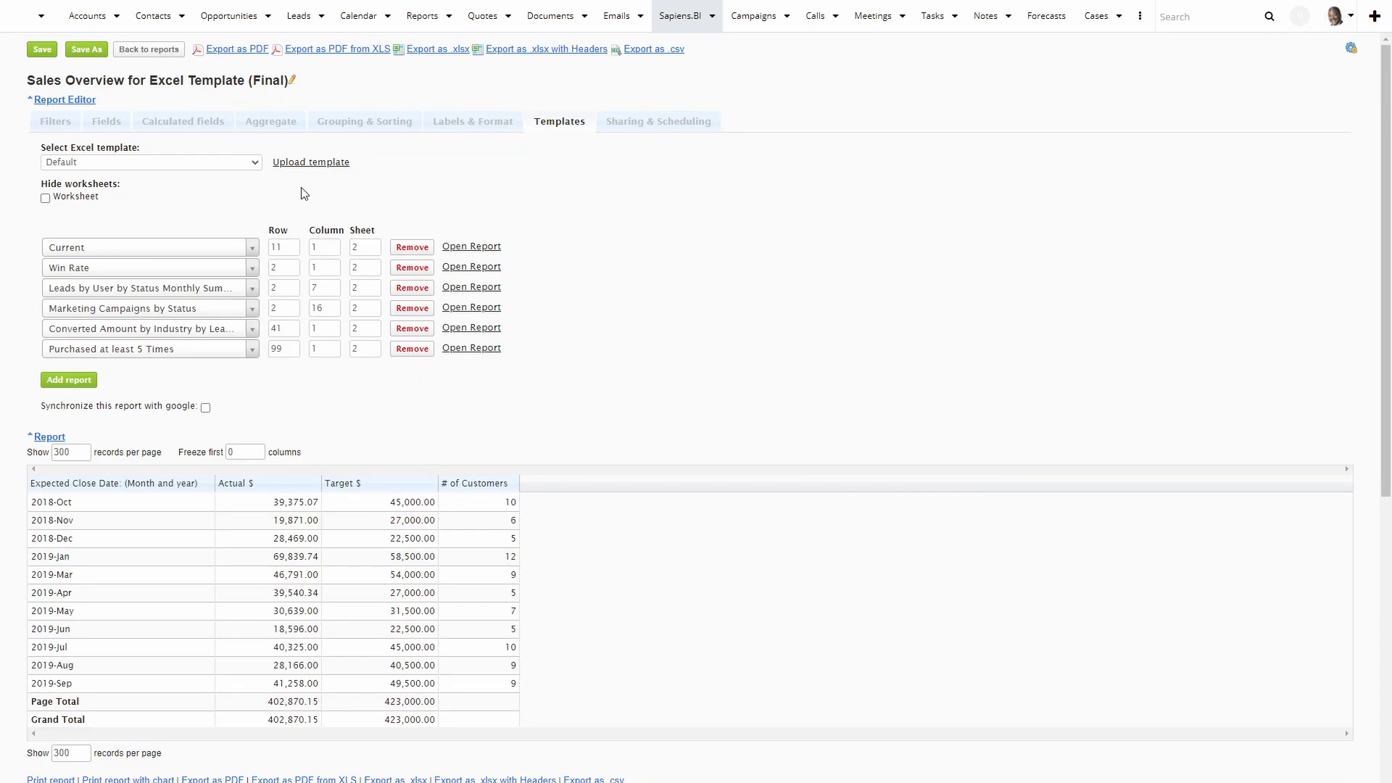
pyautogui.moveTo(294, 170)
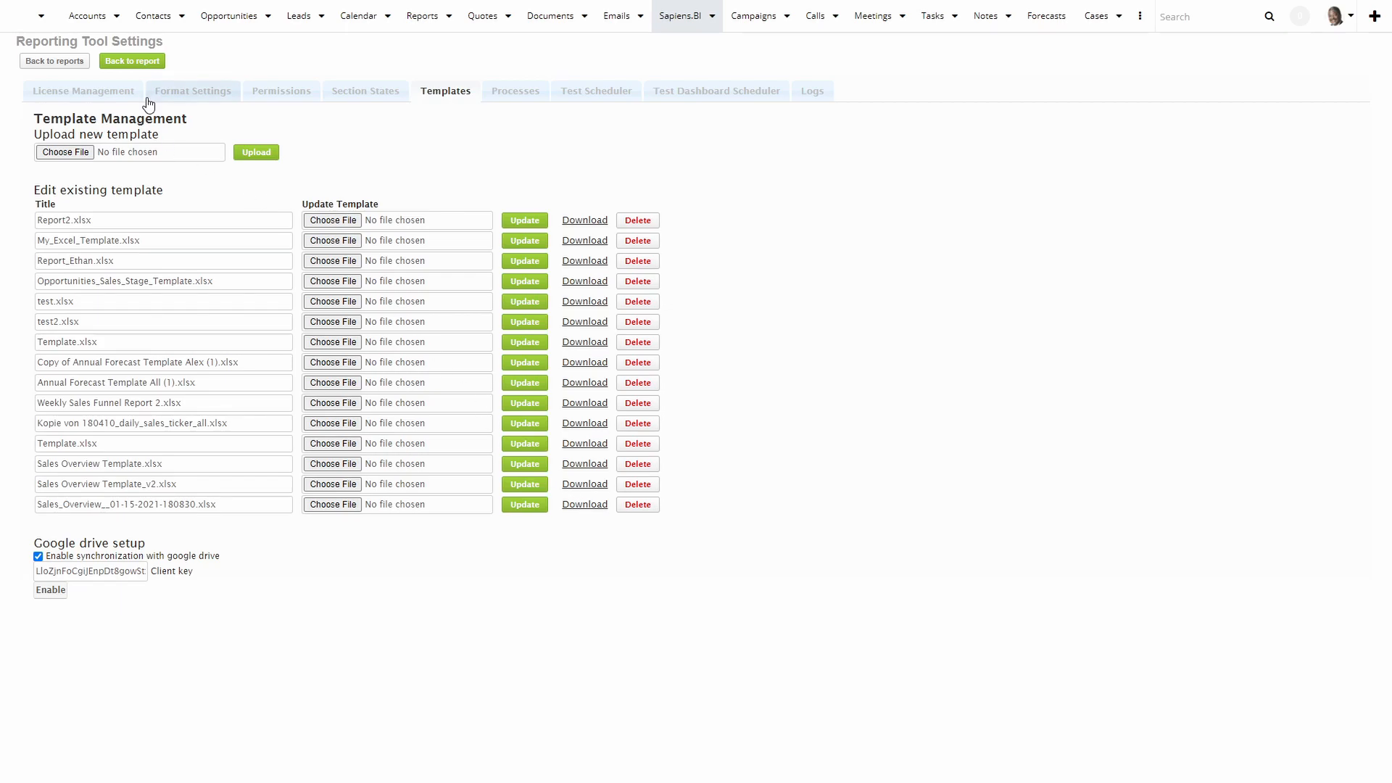
# Return from template management to the Sales Overview report editor.
pyautogui.click(132, 61)
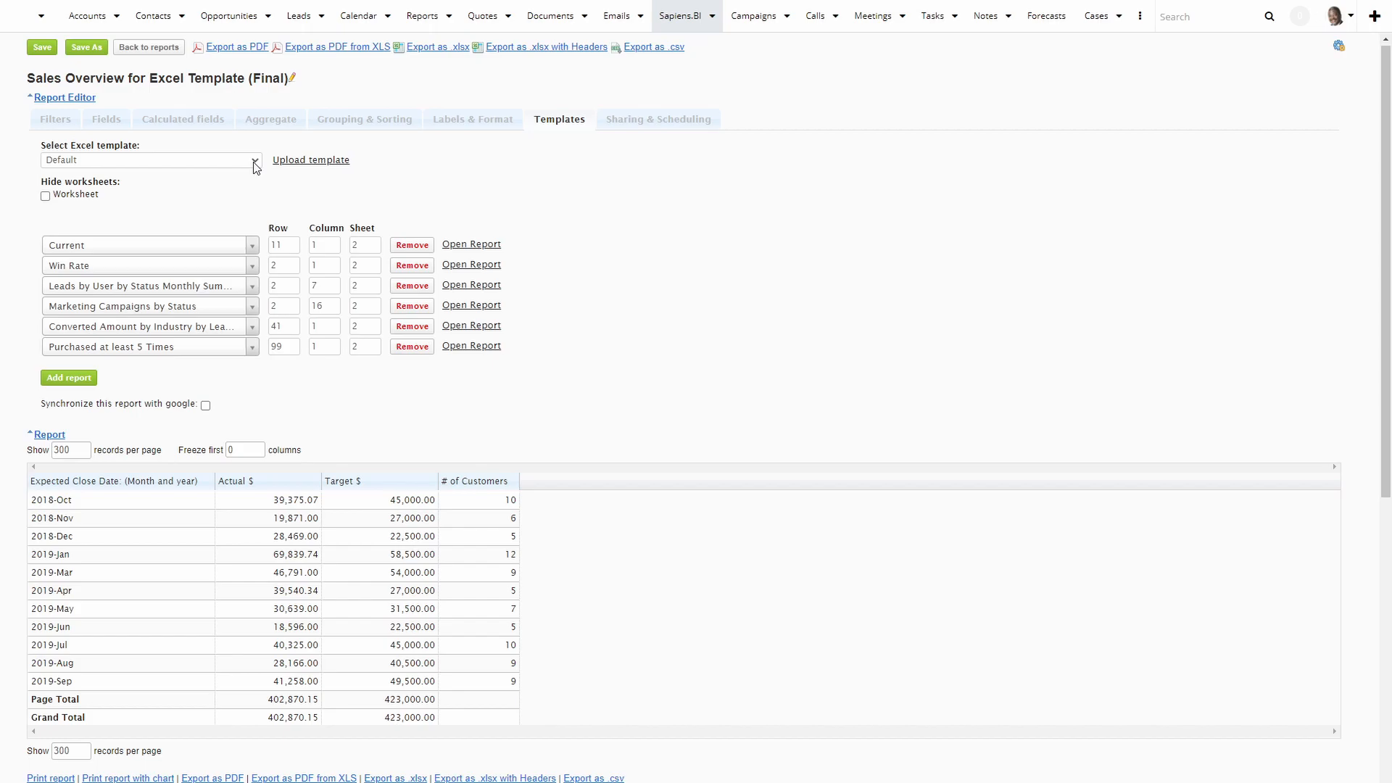
# Choose Sales Overview Template_v2.xlsx as the report's Excel template.
pyautogui.click(151, 159)
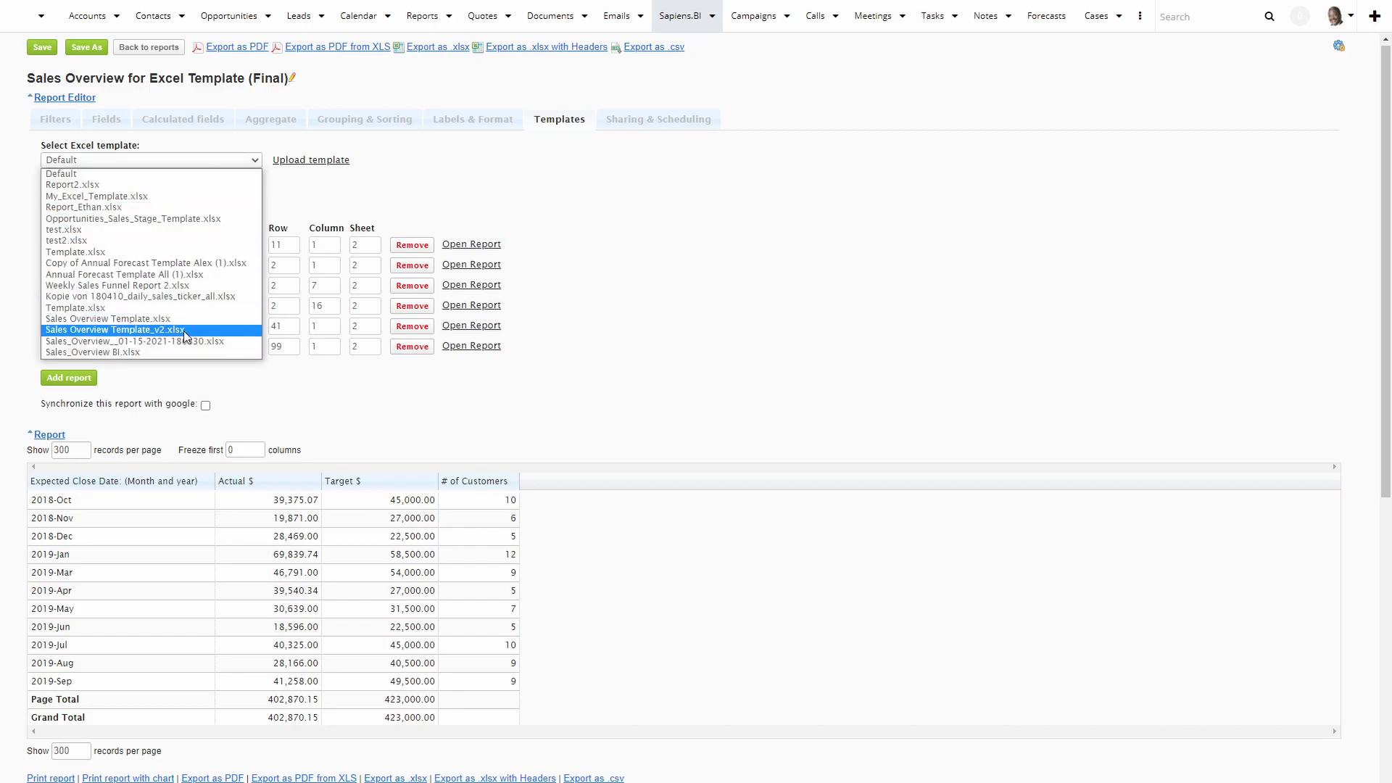
pyautogui.click(115, 329)
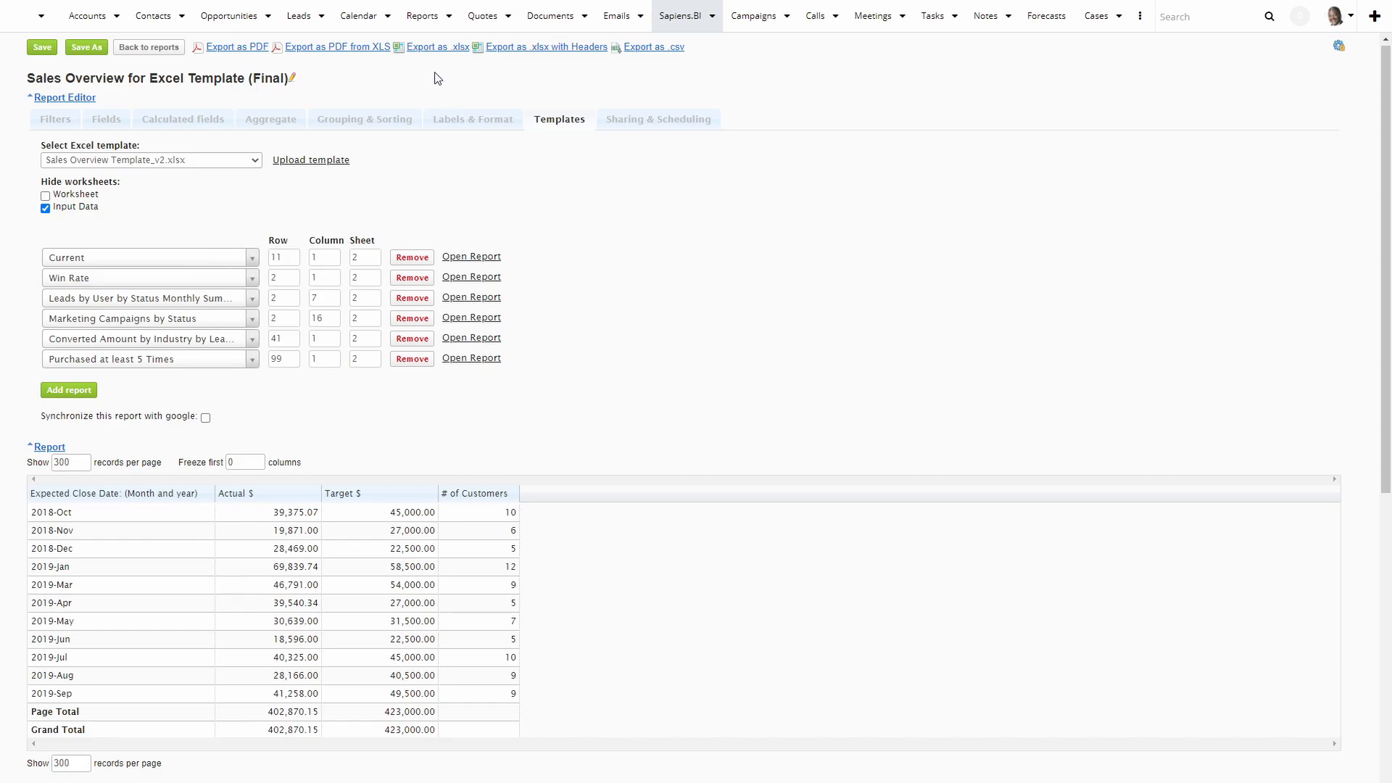
pyautogui.moveTo(436, 54)
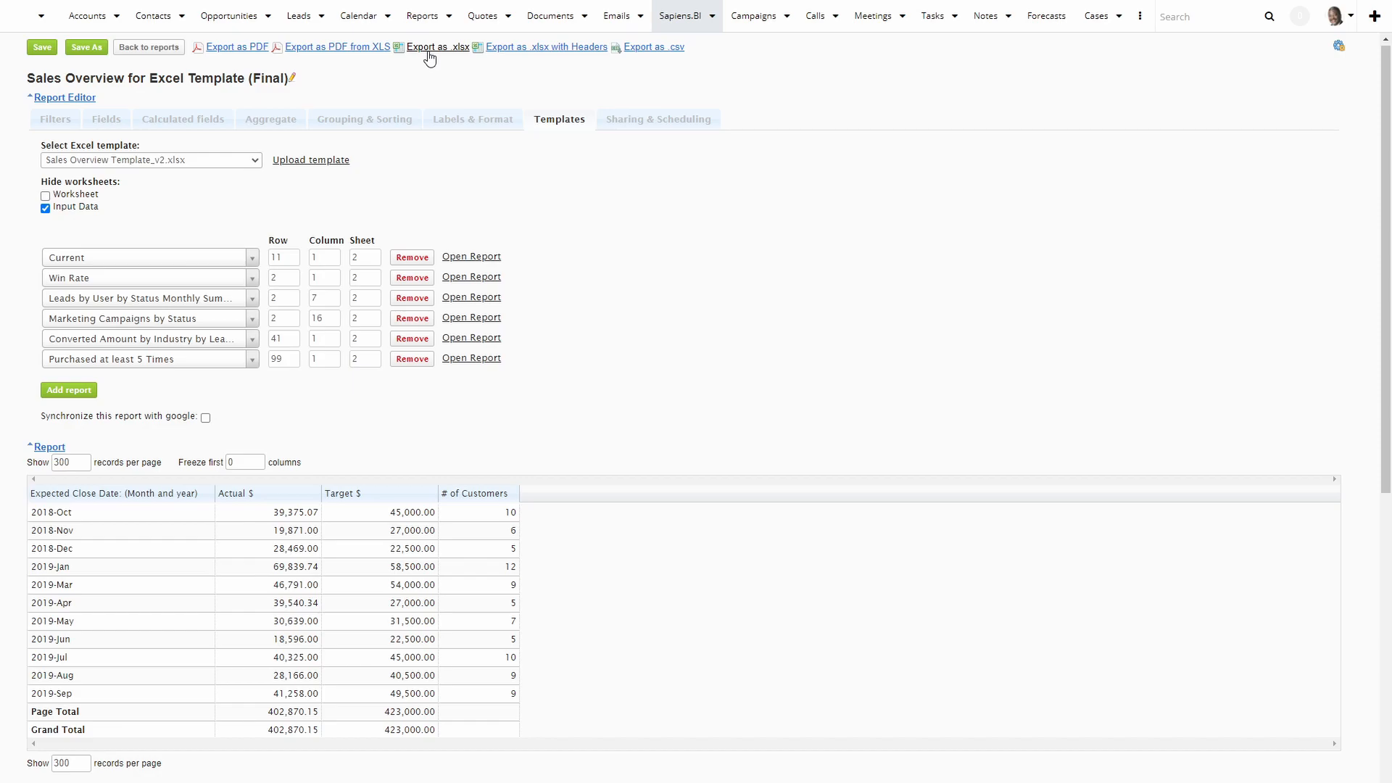
pyautogui.moveTo(338, 47)
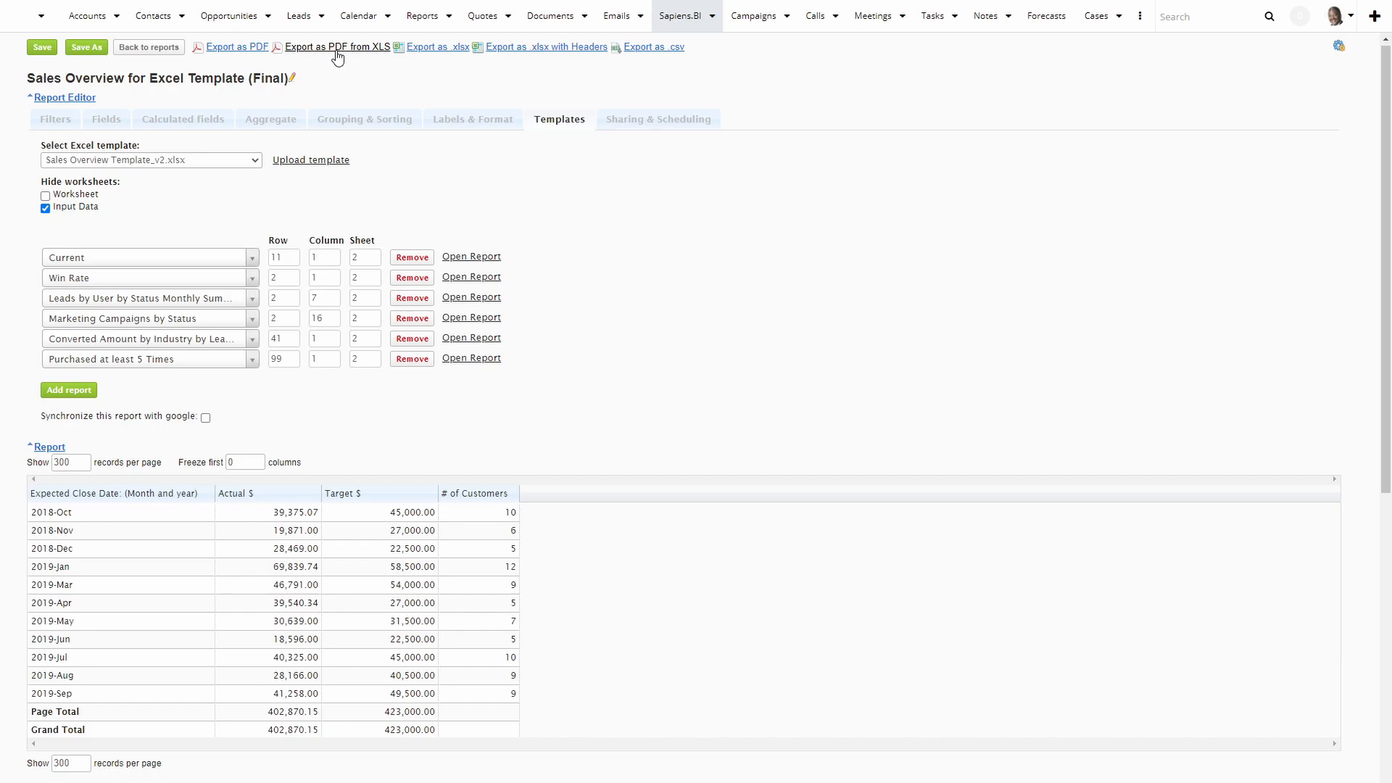
# Export the report as PDF from XLS and review the dashboard in Acrobat Reader.
pyautogui.click(338, 46)
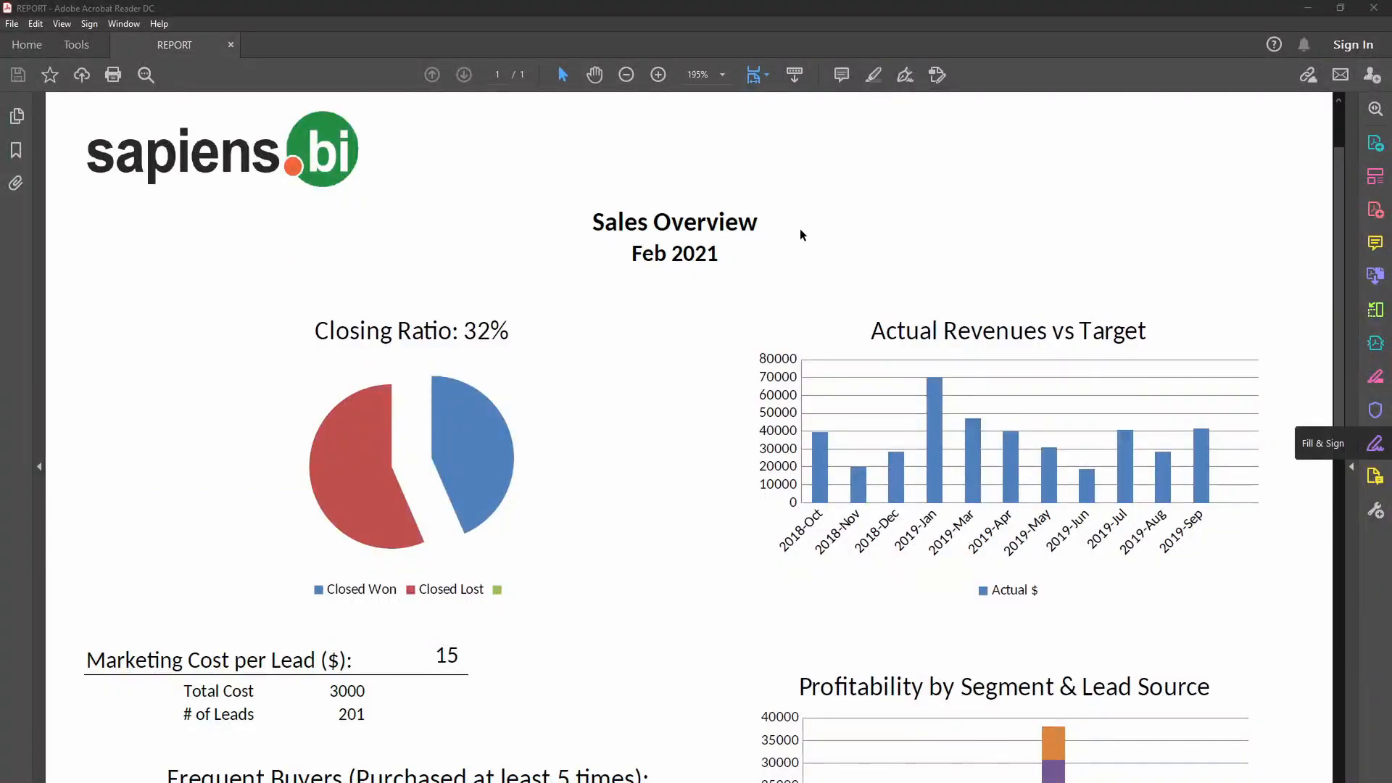
pyautogui.scroll(-3)
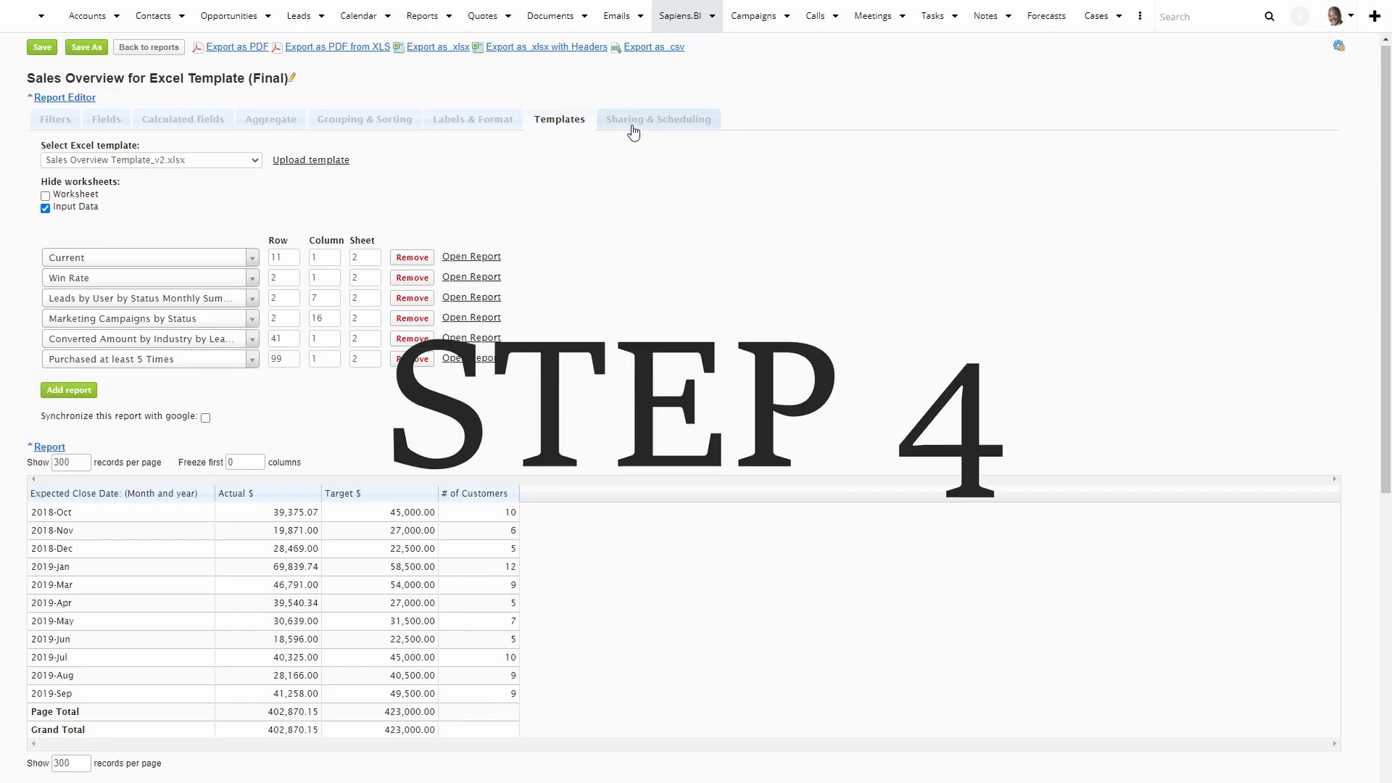
# Enable weekly scheduled delivery of the report in PDFXLS format.
pyautogui.click(658, 119)
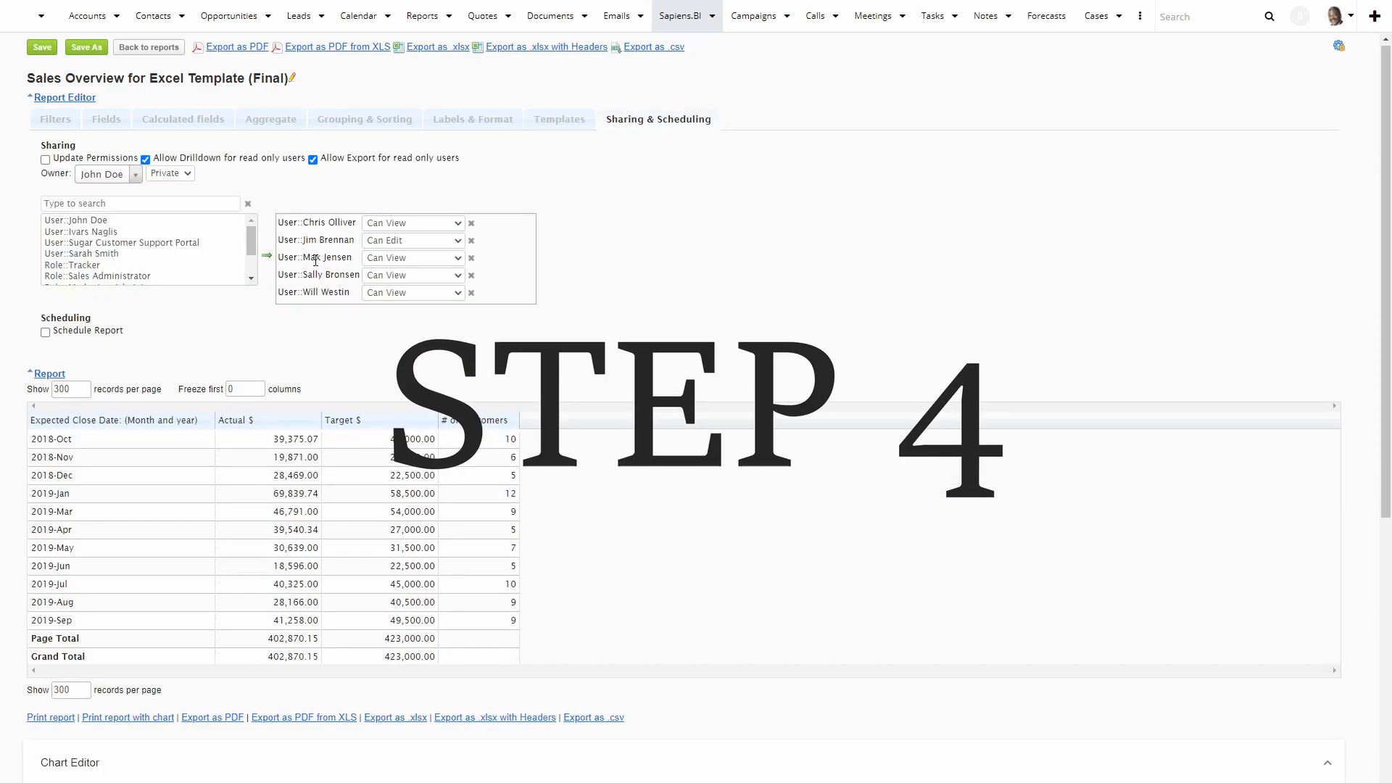
pyautogui.click(45, 331)
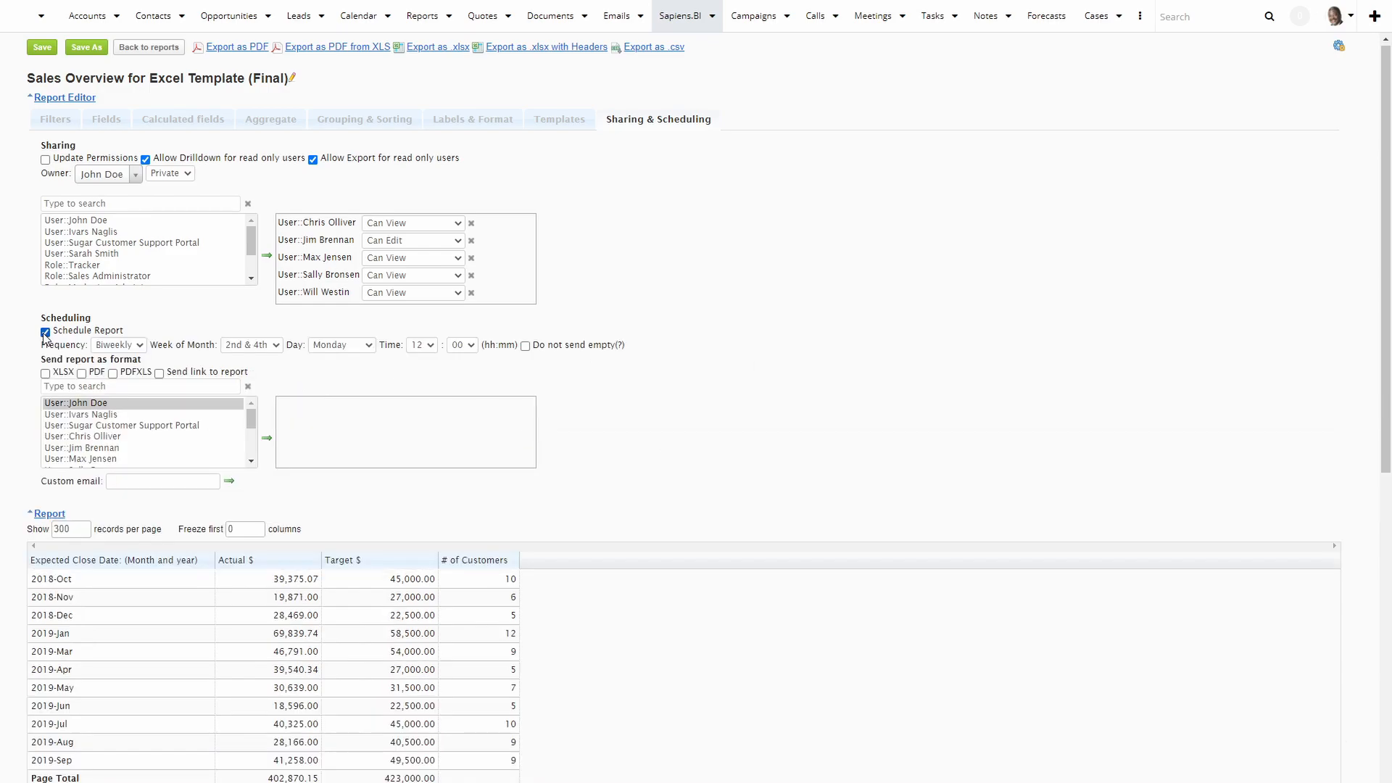
pyautogui.click(118, 345)
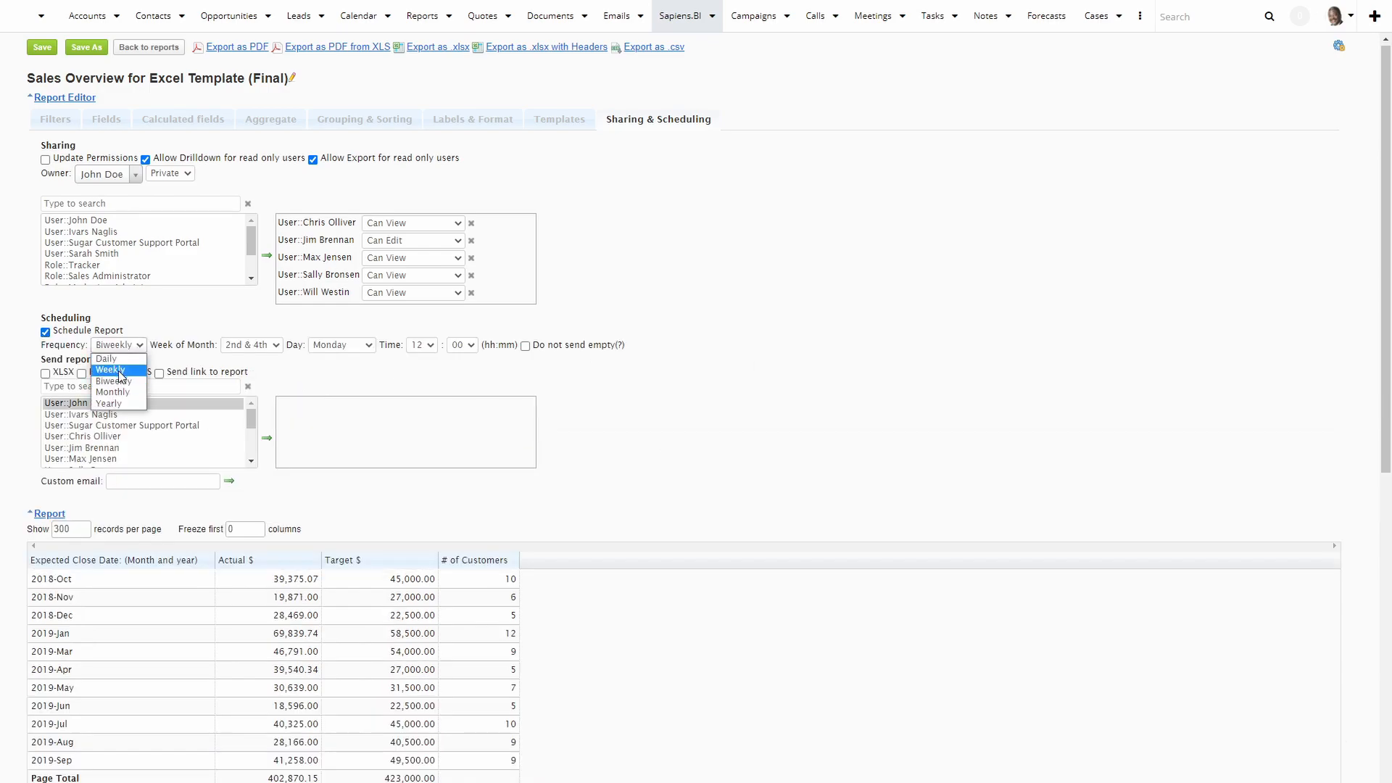
pyautogui.click(109, 368)
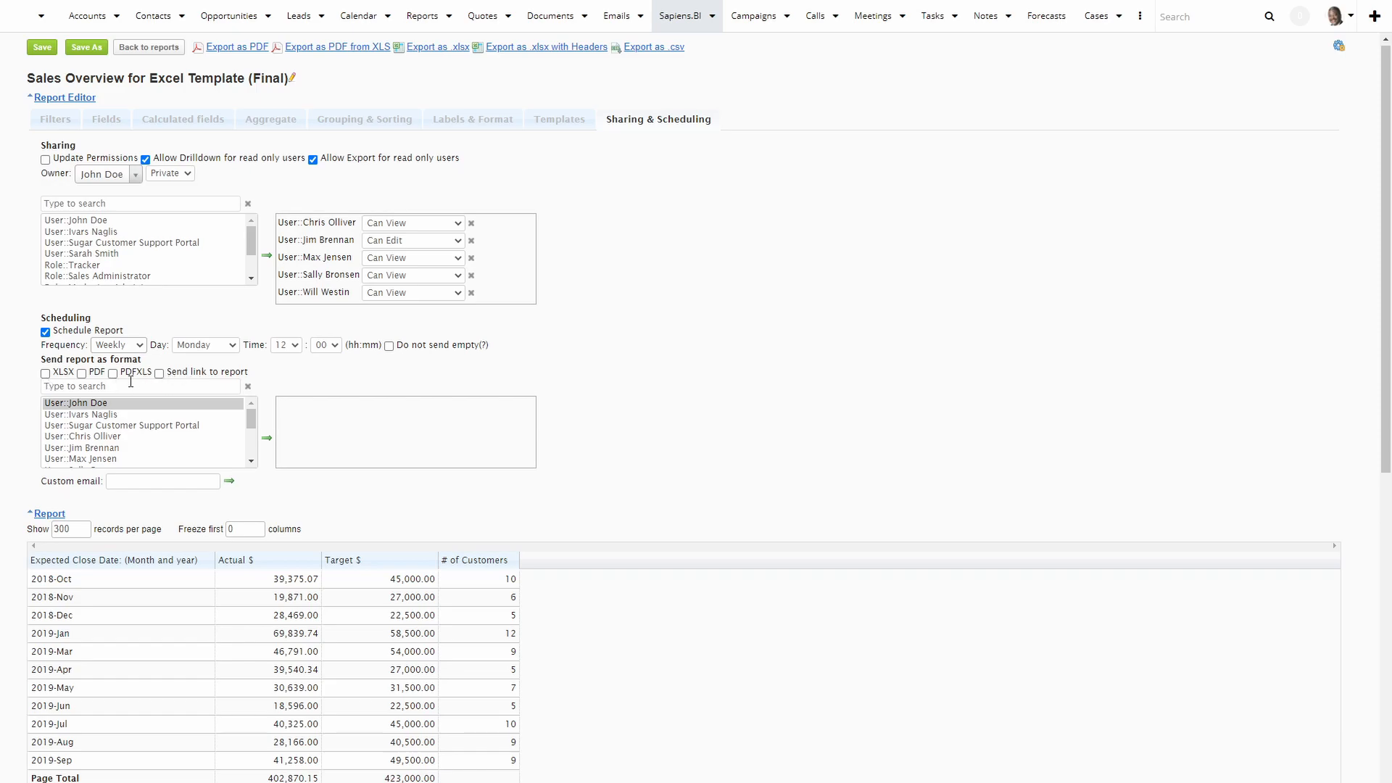
pyautogui.click(113, 373)
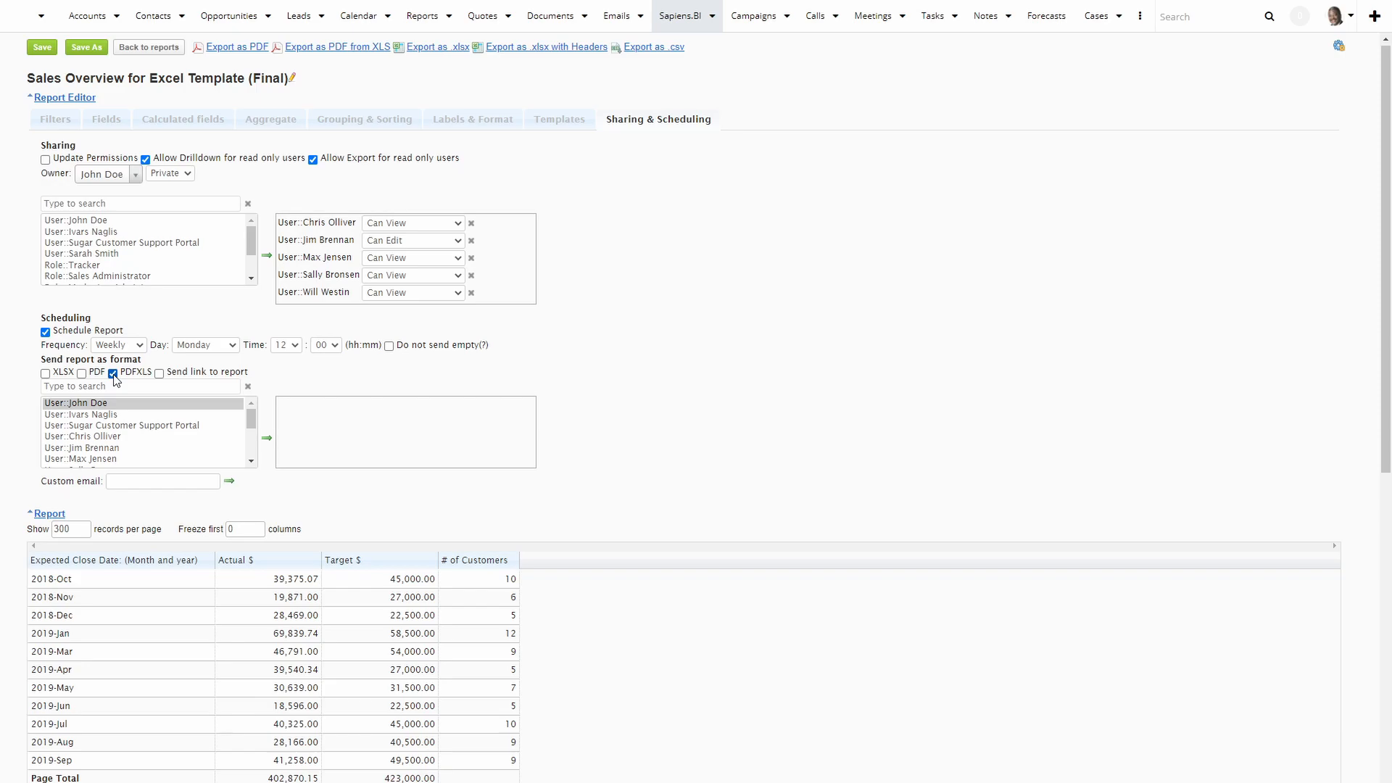
pyautogui.click(81, 415)
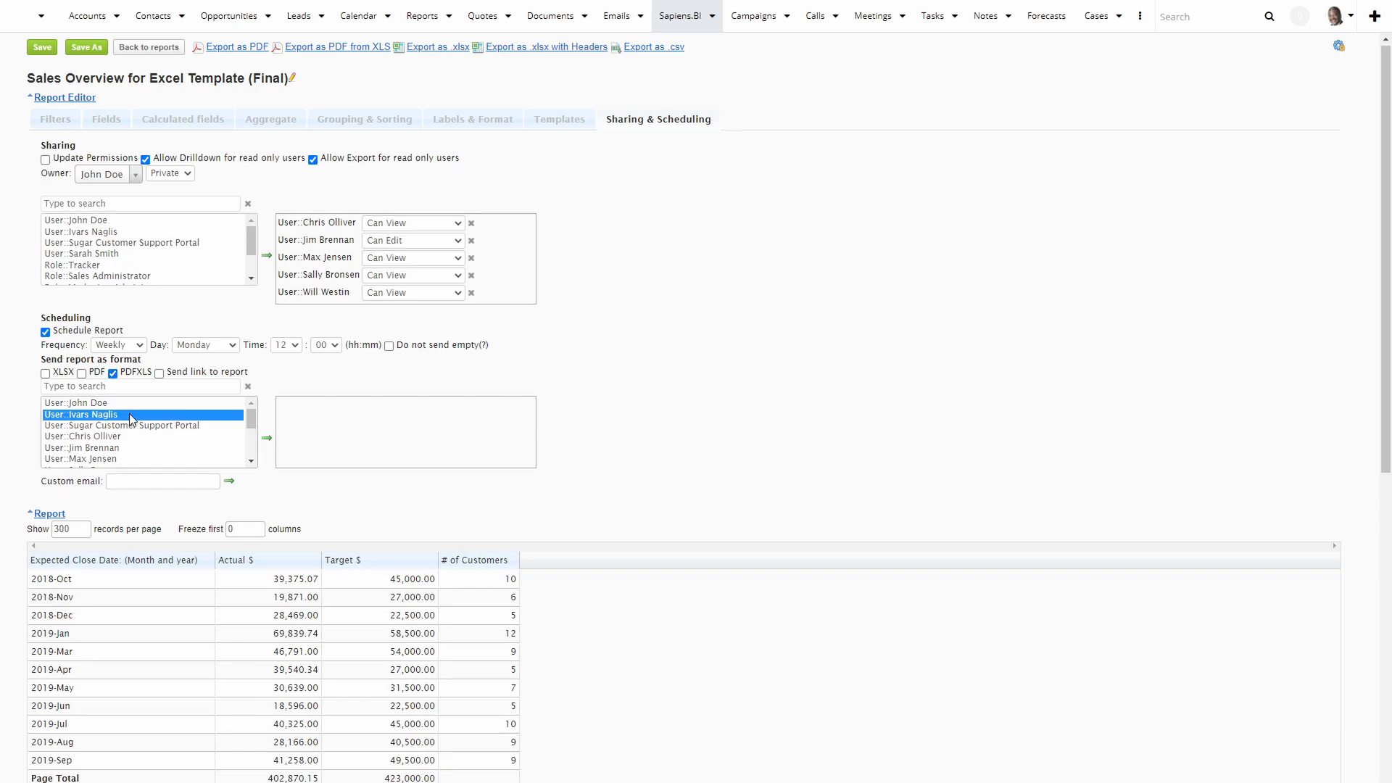
pyautogui.click(267, 436)
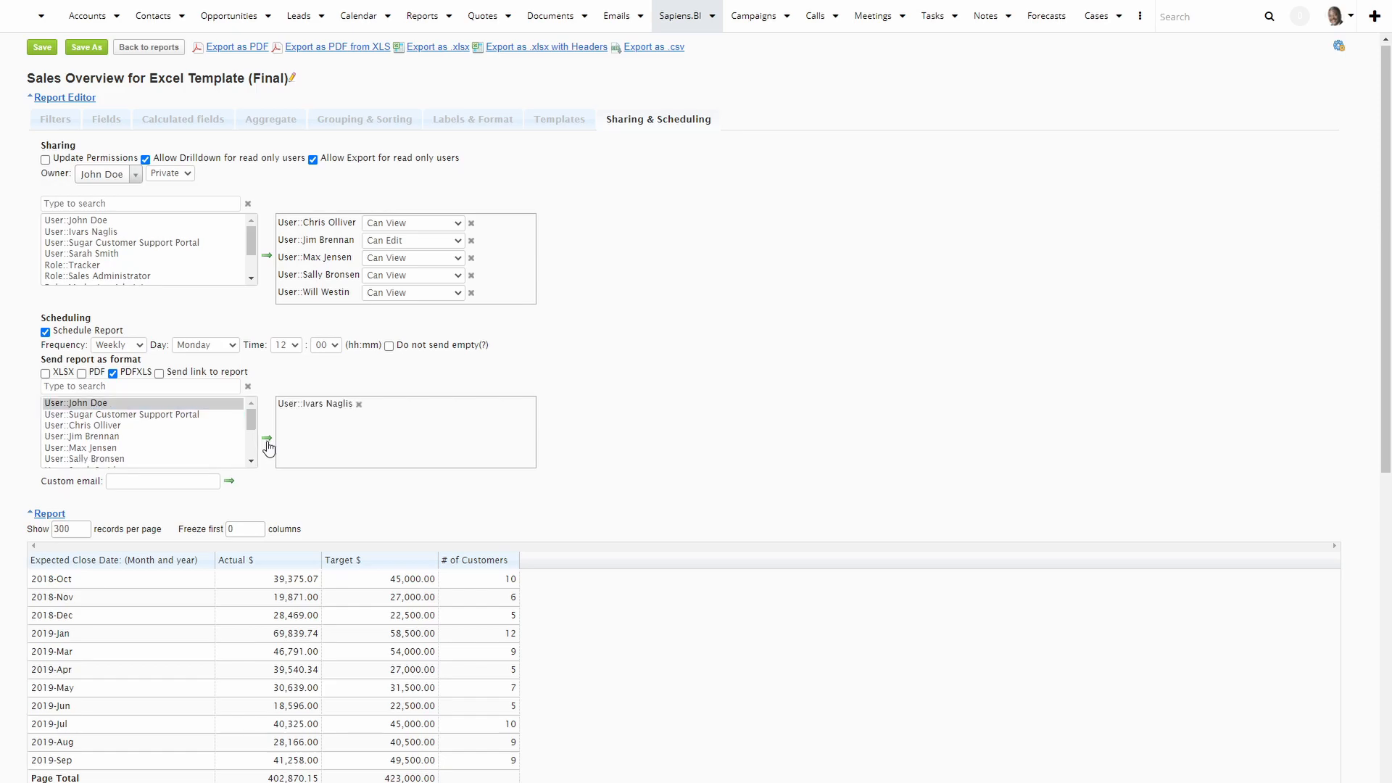